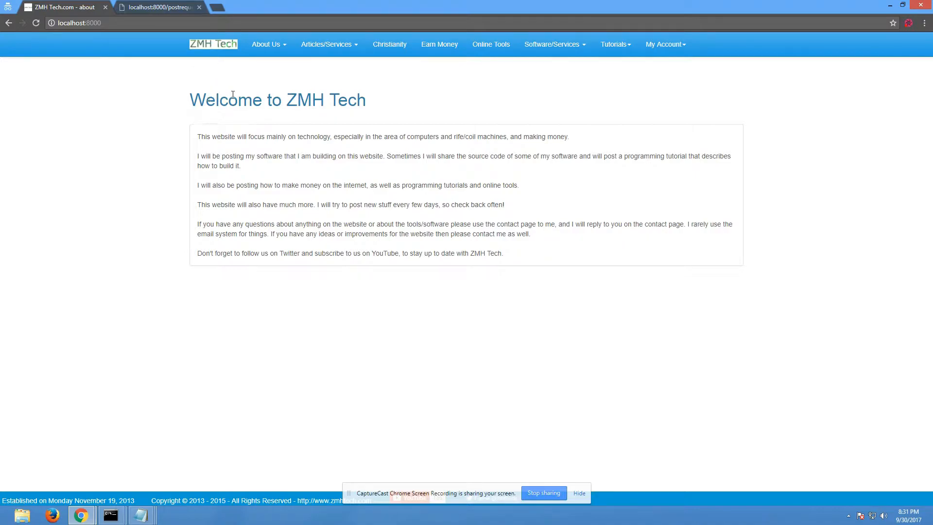
pyautogui.moveTo(364, 117)
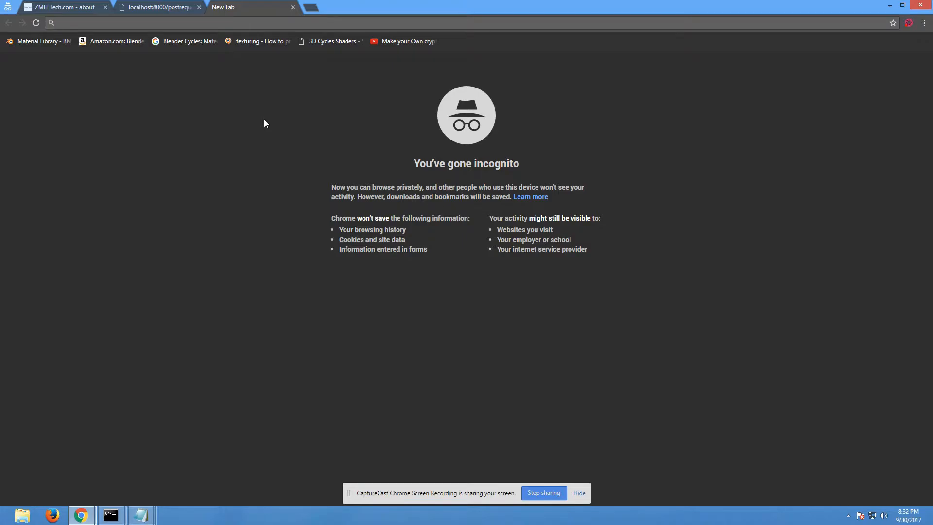
# Navigate the new tab to ldvrs.com and reach the Large Dog VR Studio homepage.
pyautogui.write('ldvrs.com')
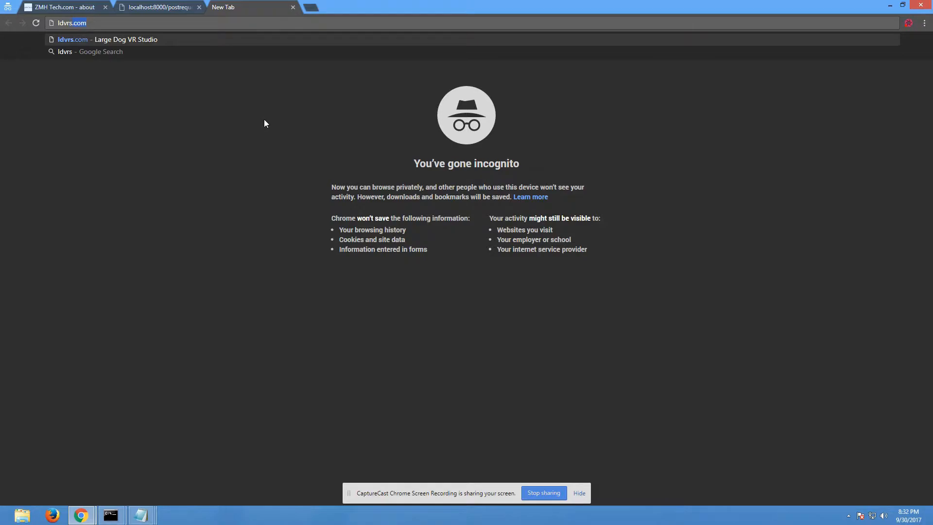
pyautogui.moveTo(108, 37)
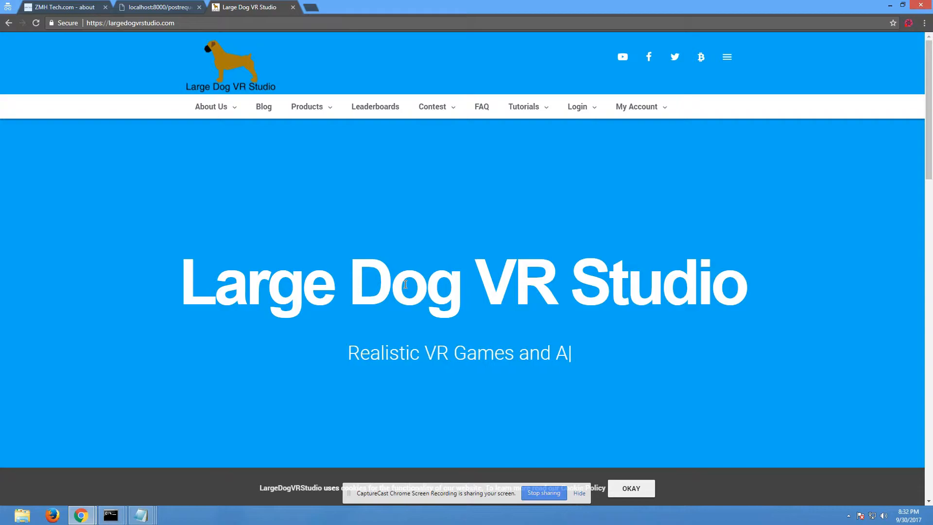
pyautogui.write('nimations')
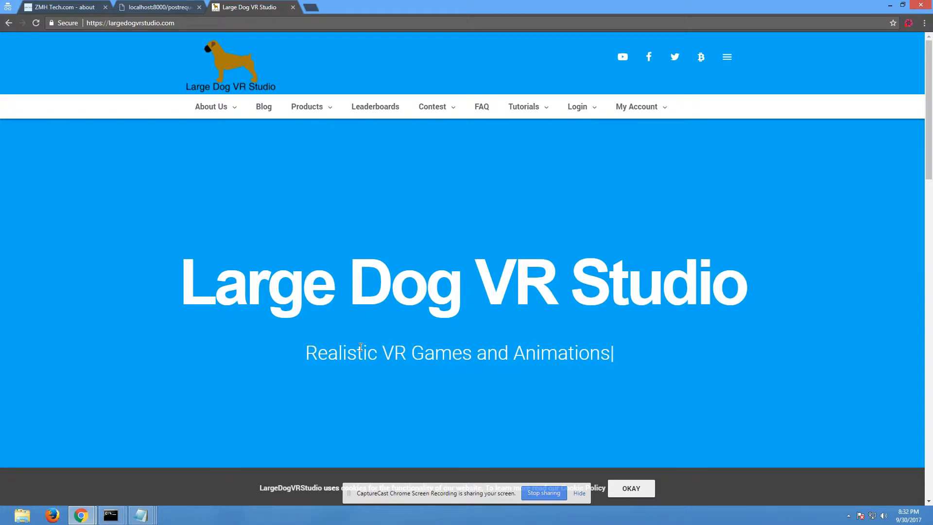
pyautogui.moveTo(441, 360)
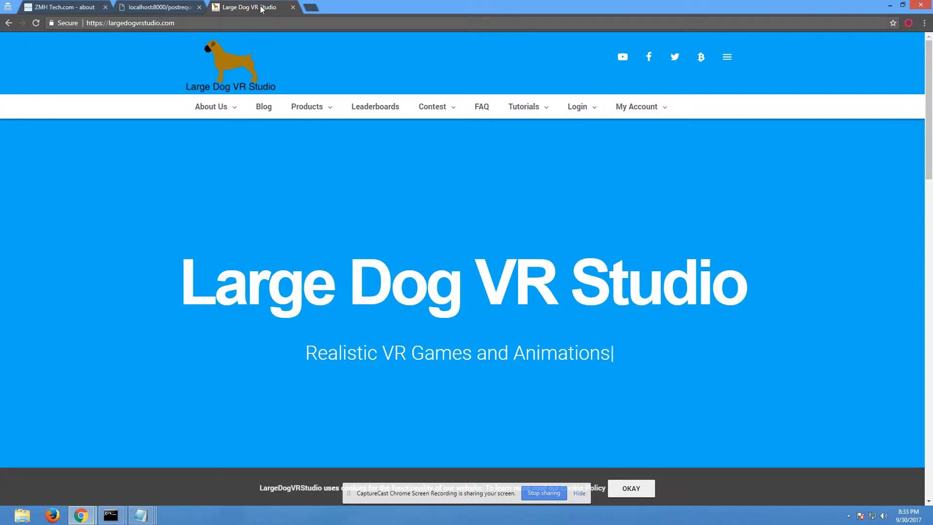
pyautogui.moveTo(290, 9)
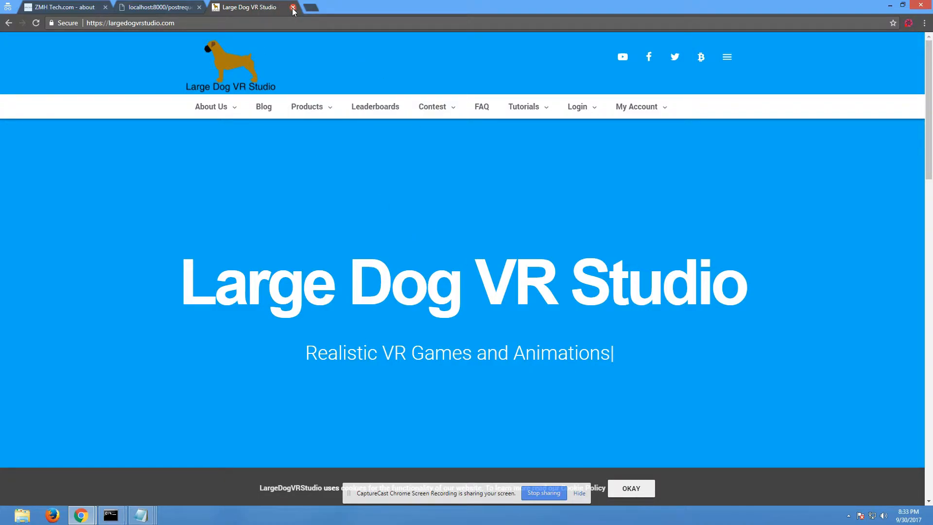
# Close the Large Dog VR Studio tab and return to the ZMH Tech page on localhost:8000.
pyautogui.click(293, 7)
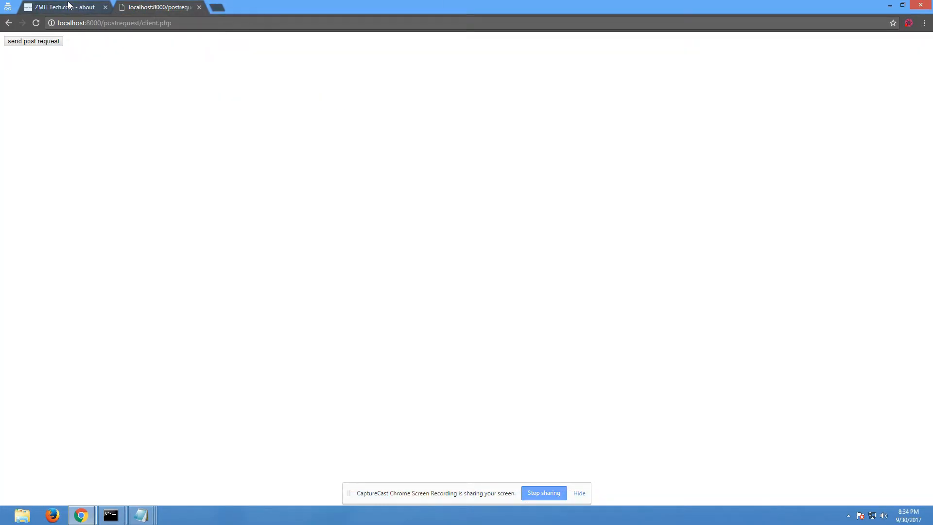
pyautogui.click(59, 6)
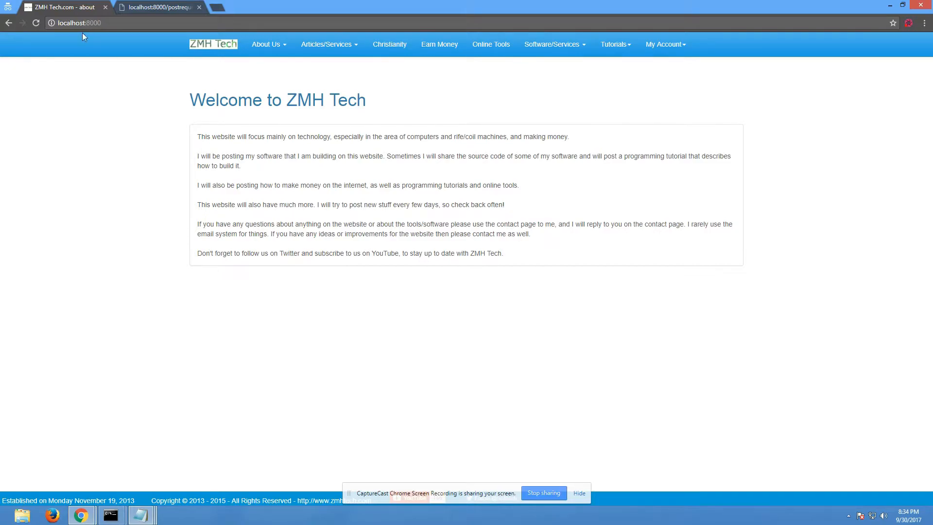
pyautogui.moveTo(119, 450)
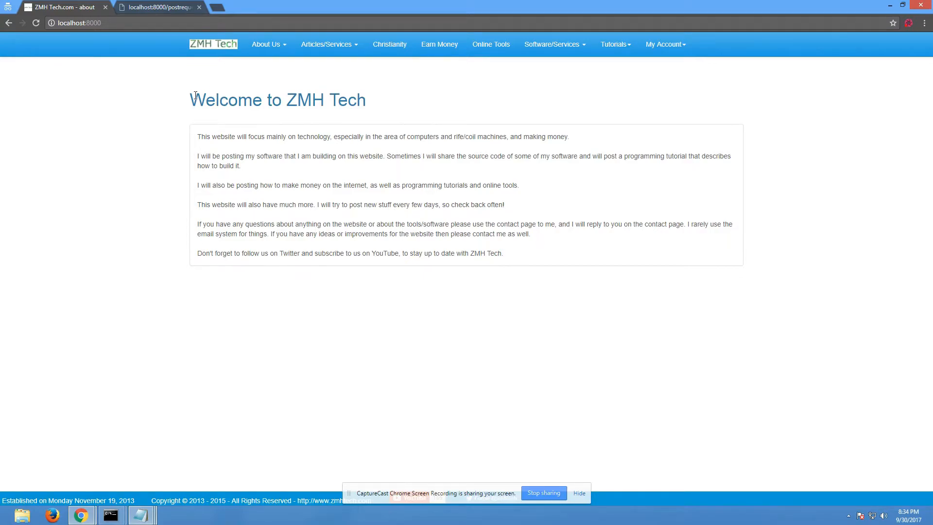
pyautogui.moveTo(127, 439)
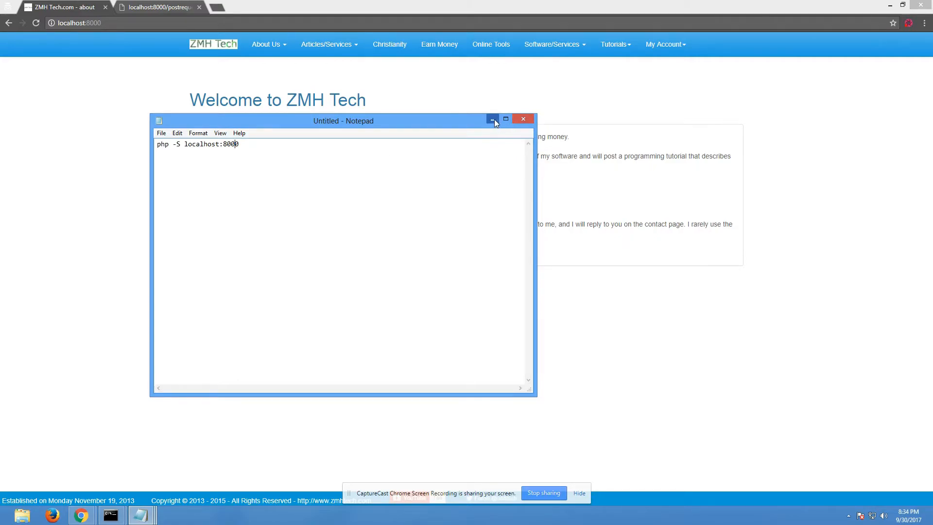
pyautogui.moveTo(493, 119)
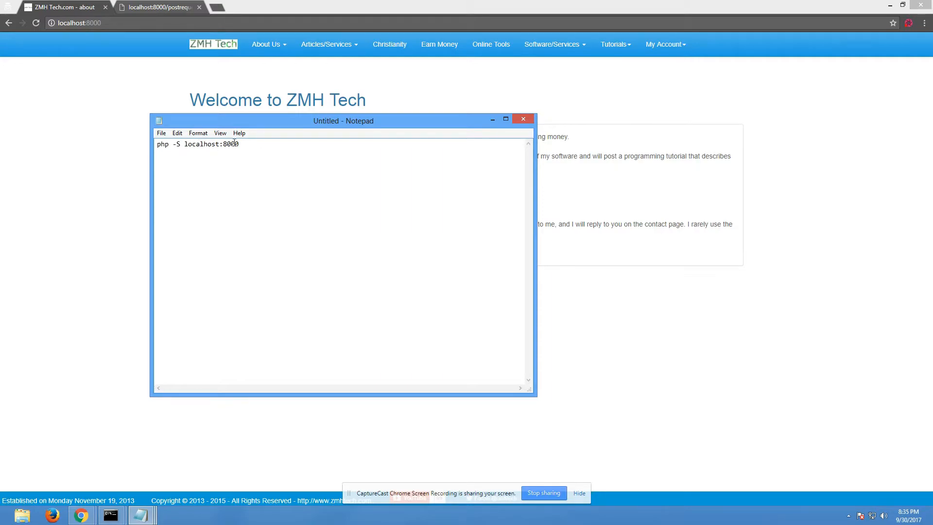
# Select the php -S localhost:8000 command and show the open Notepad windows.
pyautogui.tripleClick(196, 144)
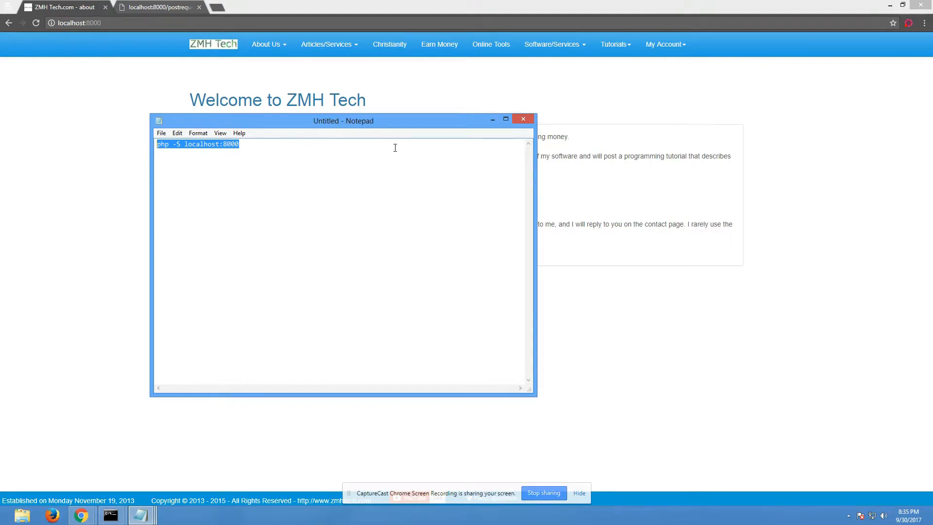
pyautogui.click(523, 118)
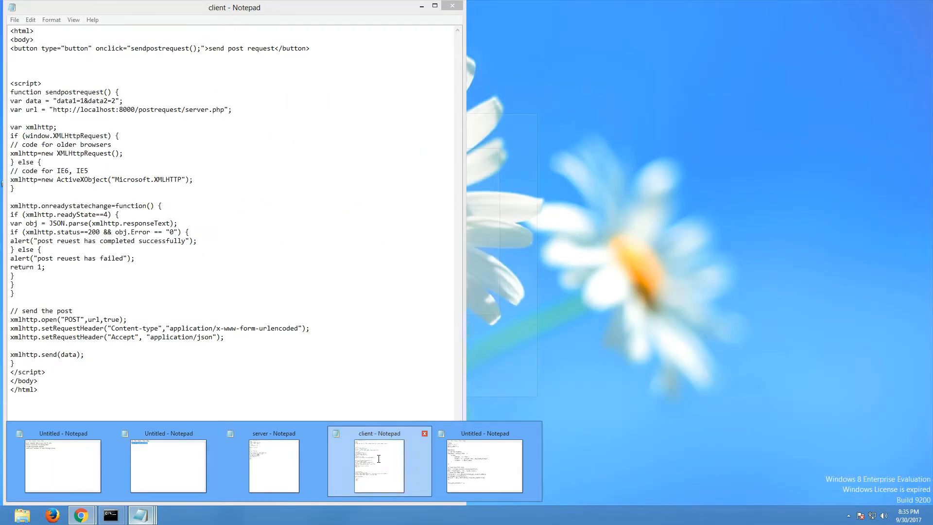
# Bring the client and server Notepad windows forward so both files sit side by side.
pyautogui.click(379, 466)
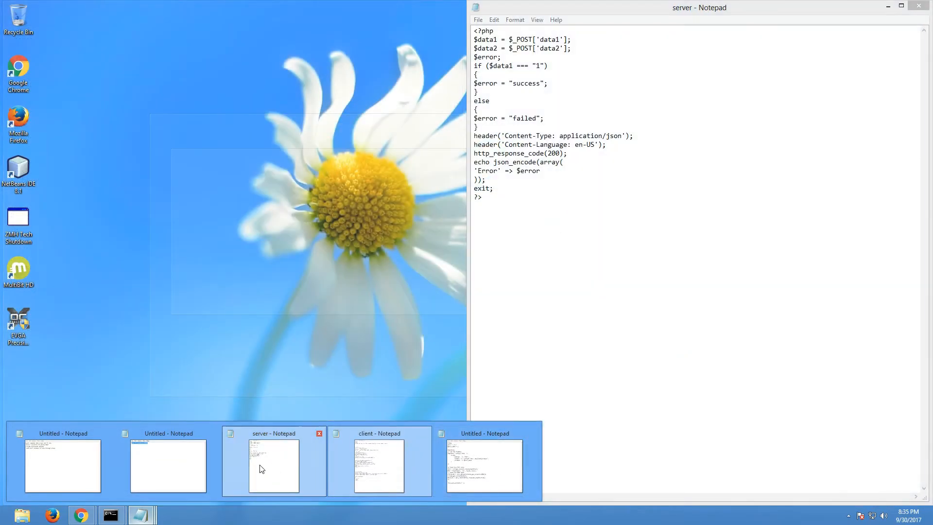
pyautogui.click(378, 465)
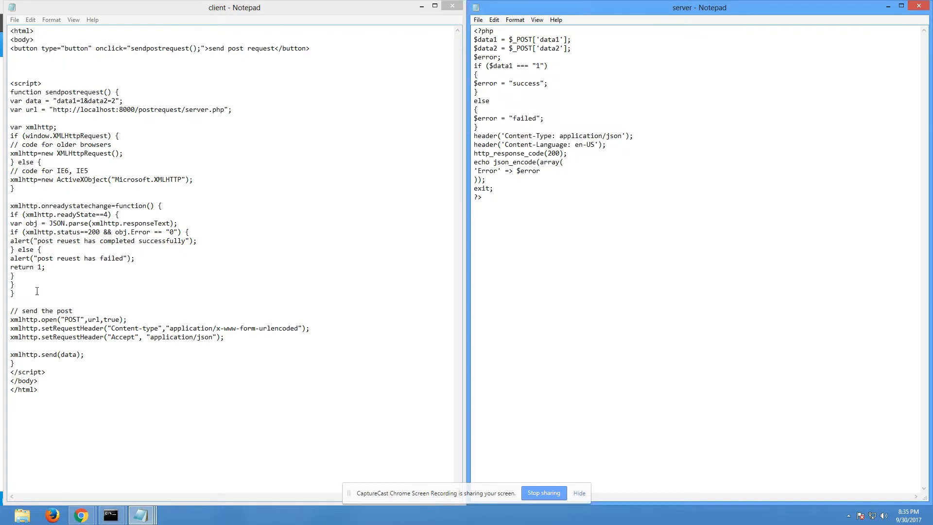
pyautogui.click(540, 171)
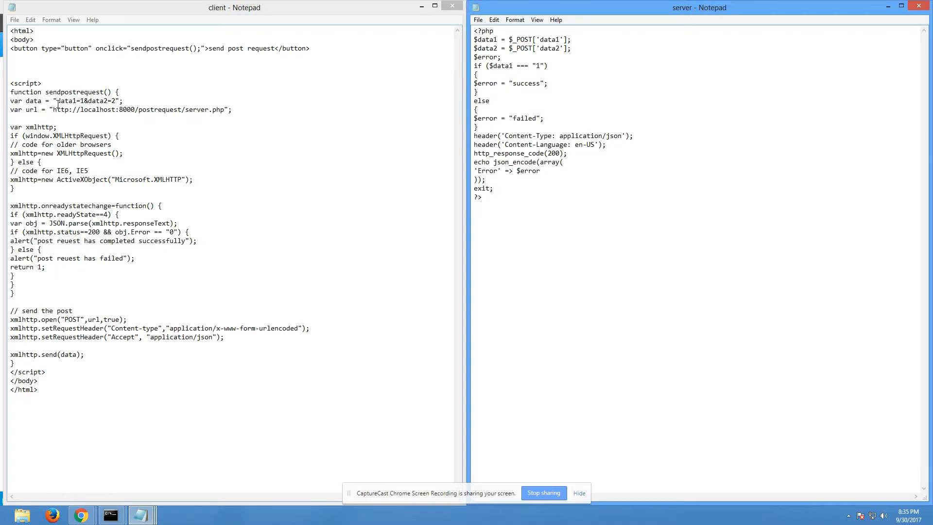
pyautogui.doubleClick(87, 100)
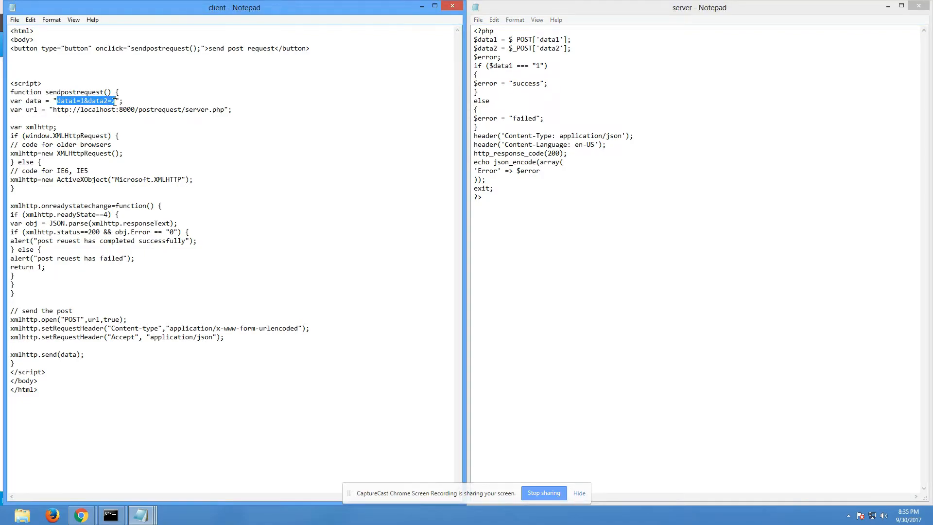
pyautogui.click(57, 100)
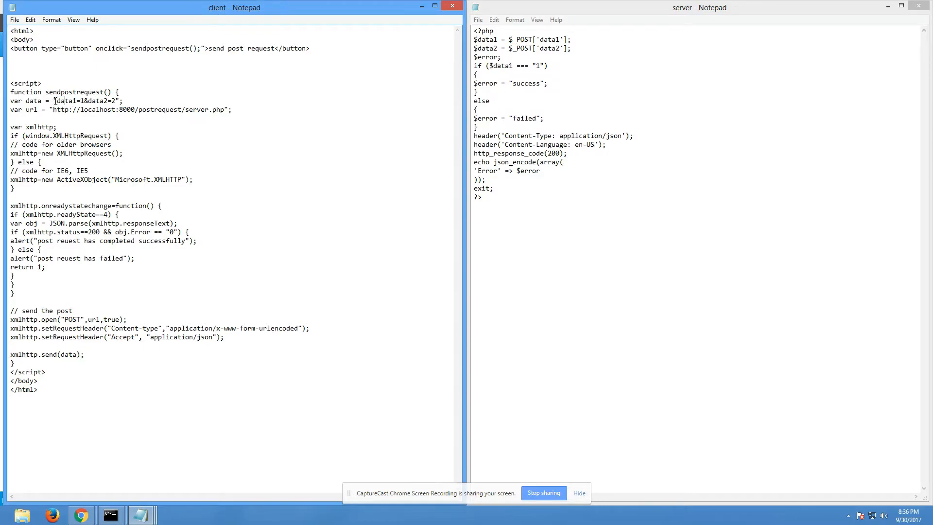
pyautogui.doubleClick(64, 100)
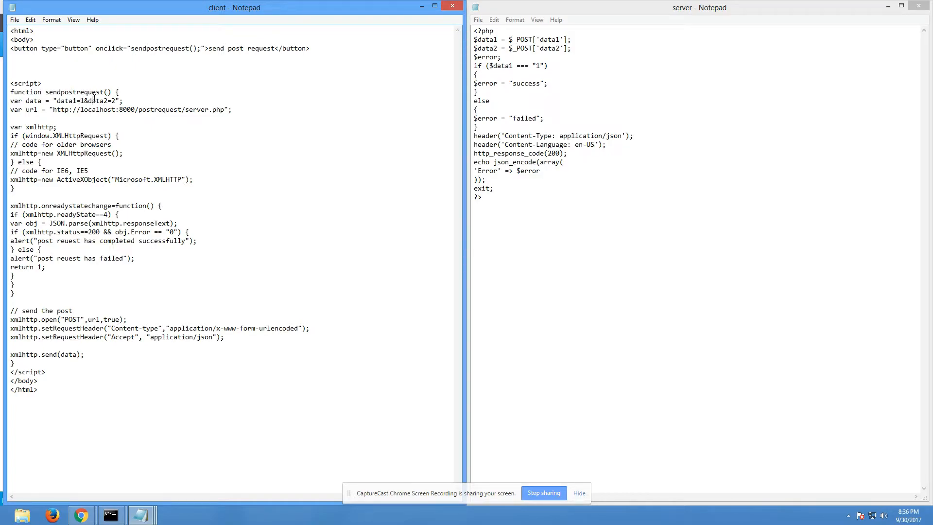
pyautogui.moveTo(310, 102)
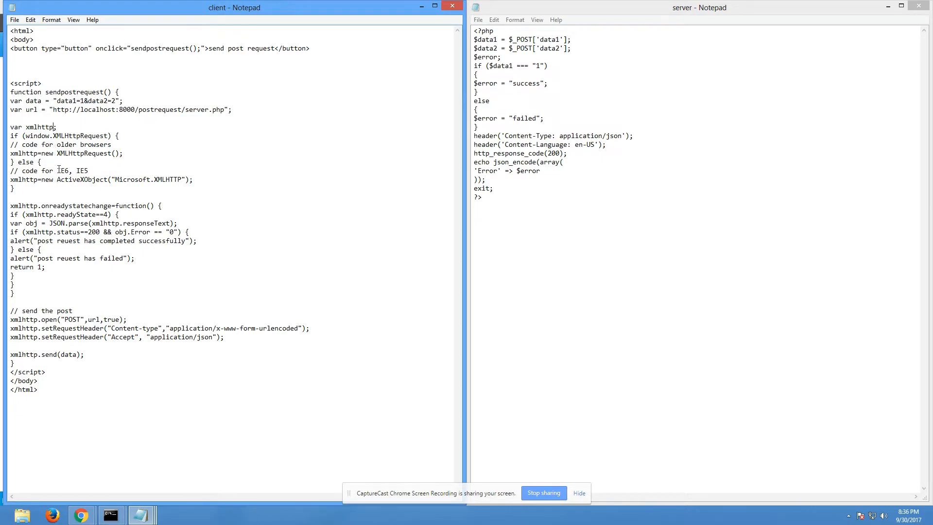
pyautogui.moveTo(39, 179); pyautogui.dragTo(85, 179)
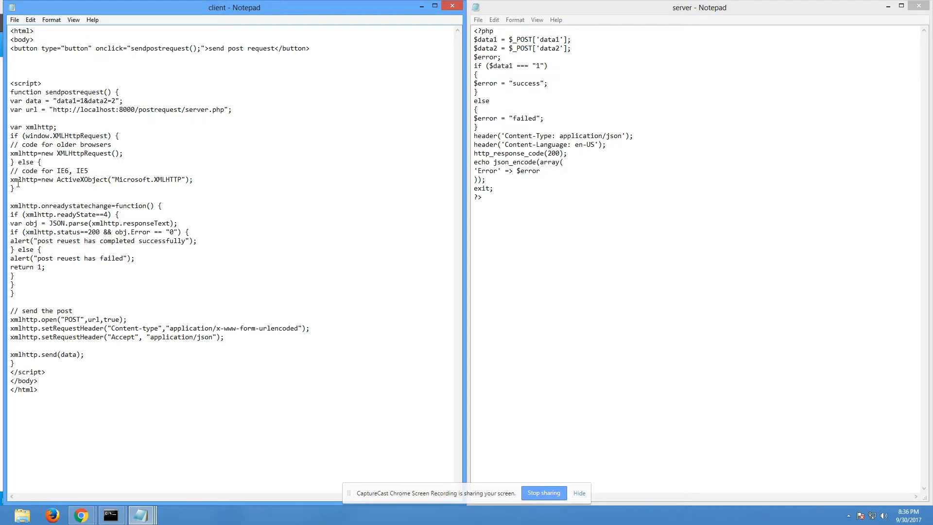
pyautogui.moveTo(9, 205); pyautogui.dragTo(31, 274)
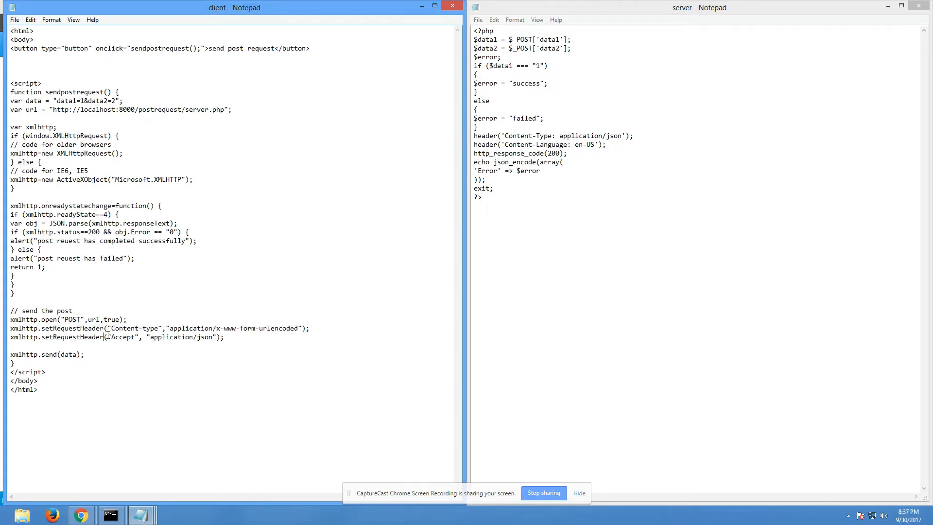
pyautogui.moveTo(68, 328); pyautogui.dragTo(171, 337)
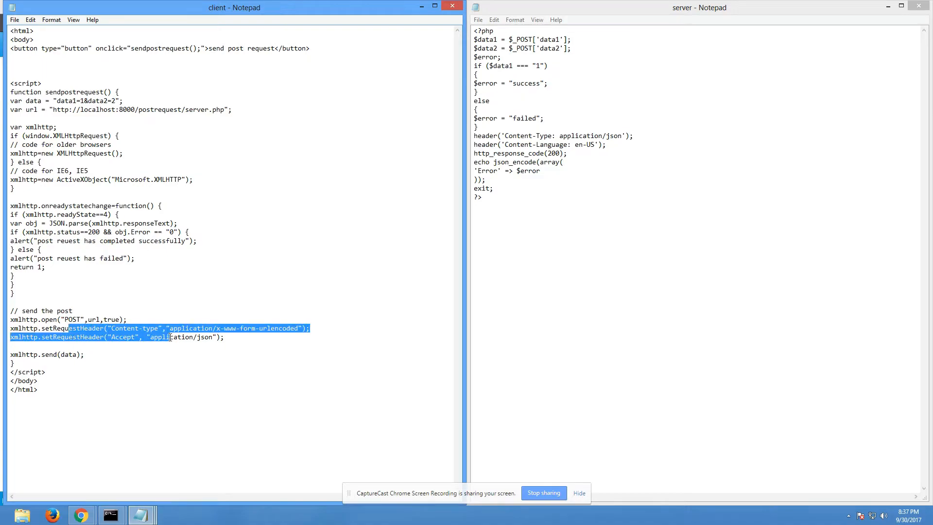
pyautogui.click(65, 320)
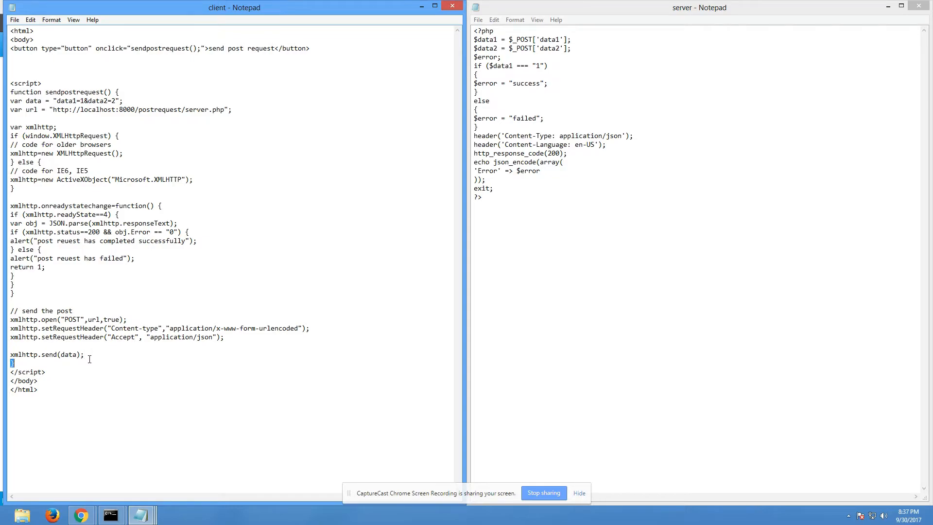
pyautogui.doubleClick(68, 354)
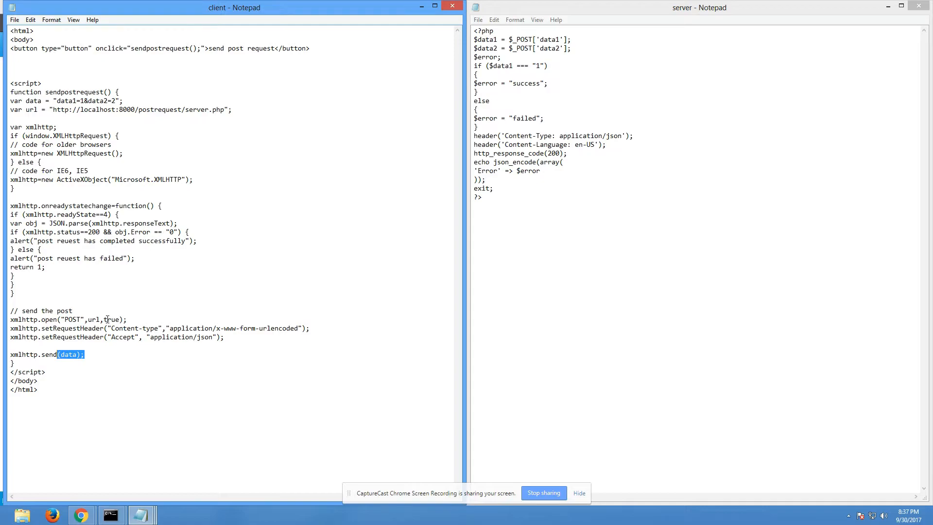
pyautogui.click(85, 354)
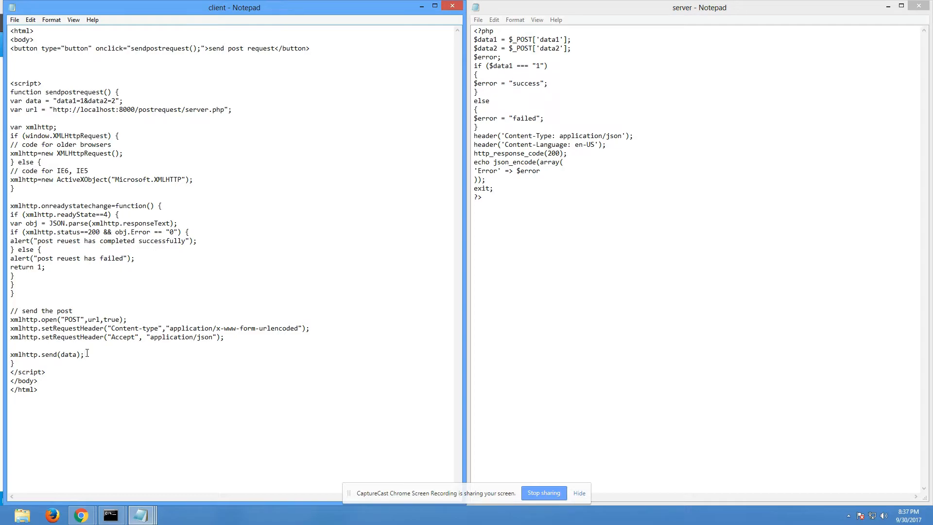
pyautogui.click(84, 354)
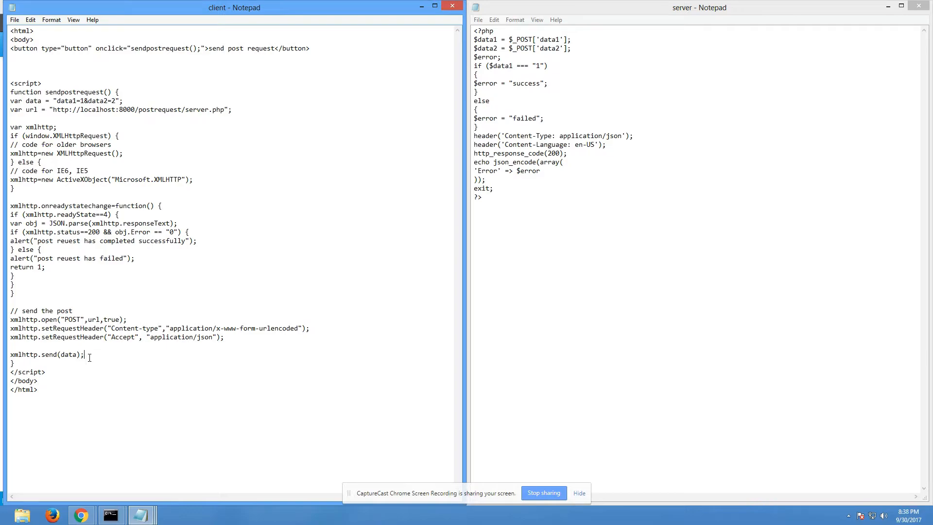
pyautogui.moveTo(143, 206)
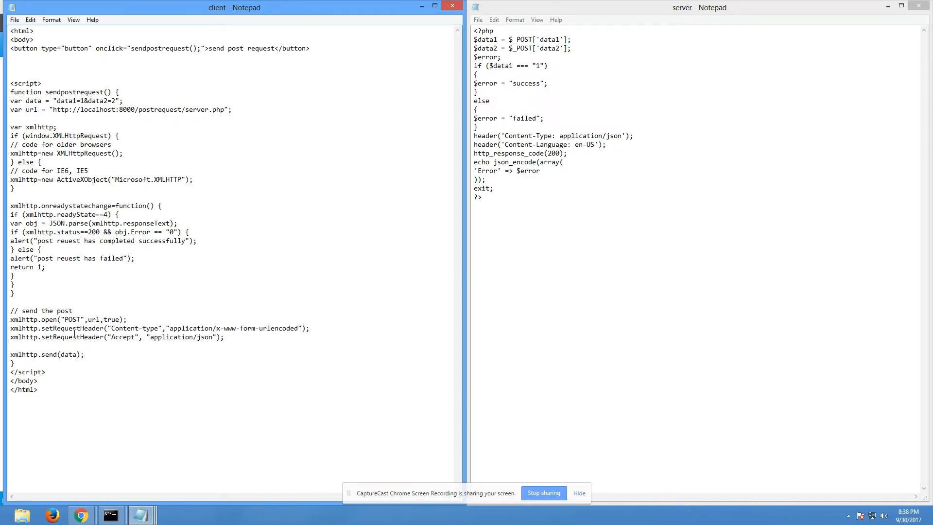
pyautogui.tripleClick(47, 354)
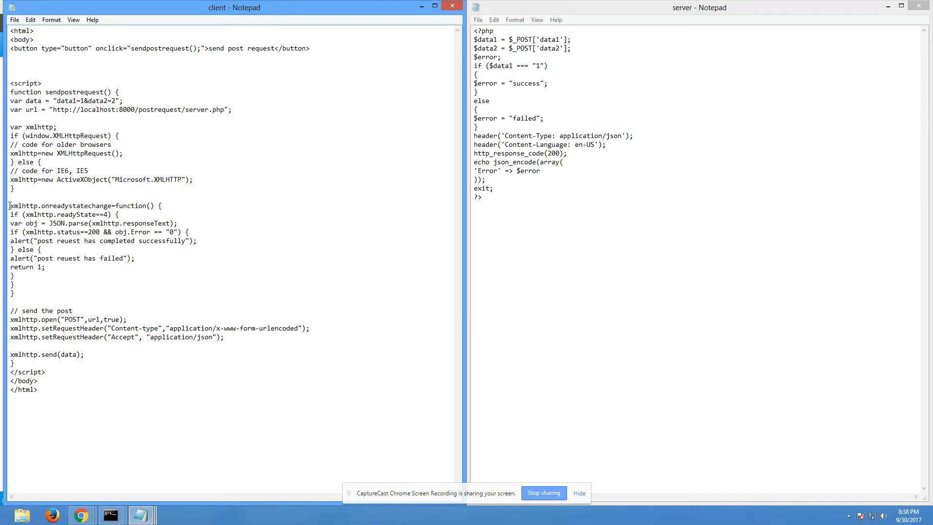
pyautogui.moveTo(10, 205); pyautogui.dragTo(53, 291)
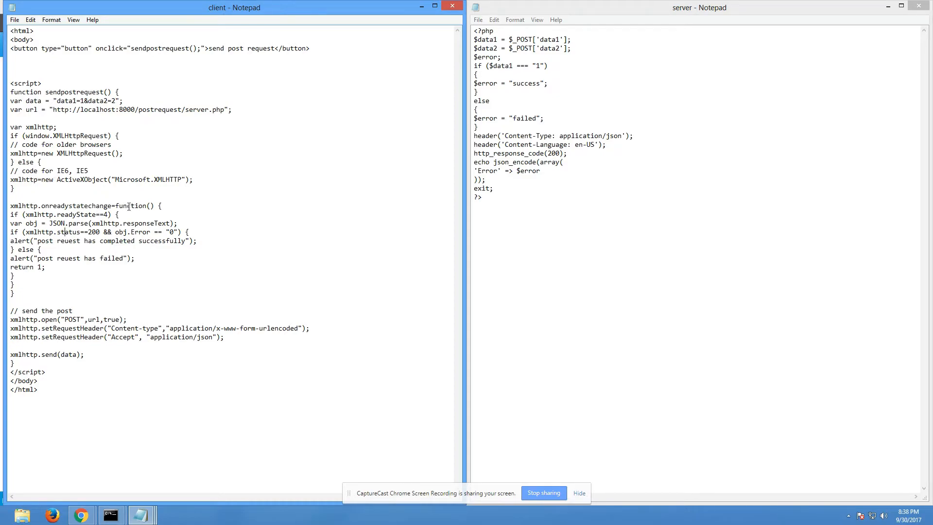
pyautogui.moveTo(10, 205); pyautogui.dragTo(45, 292)
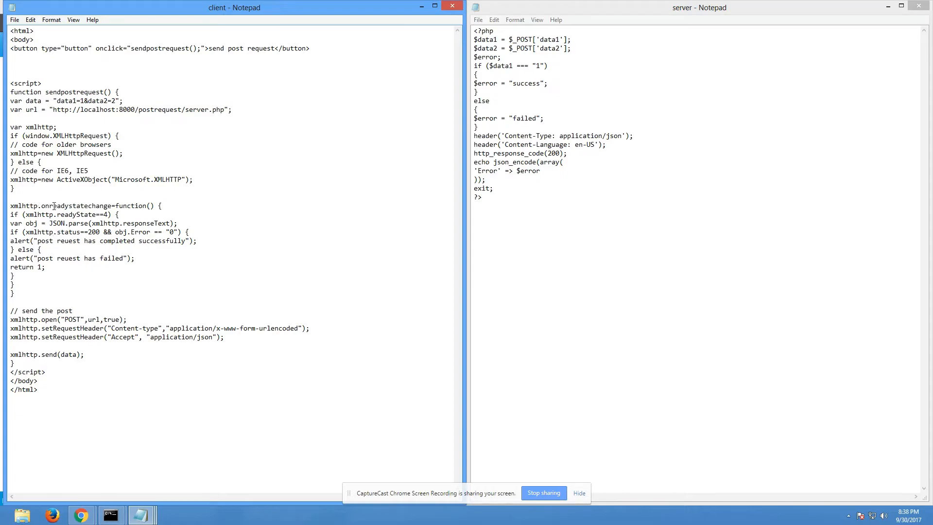
pyautogui.doubleClick(78, 205)
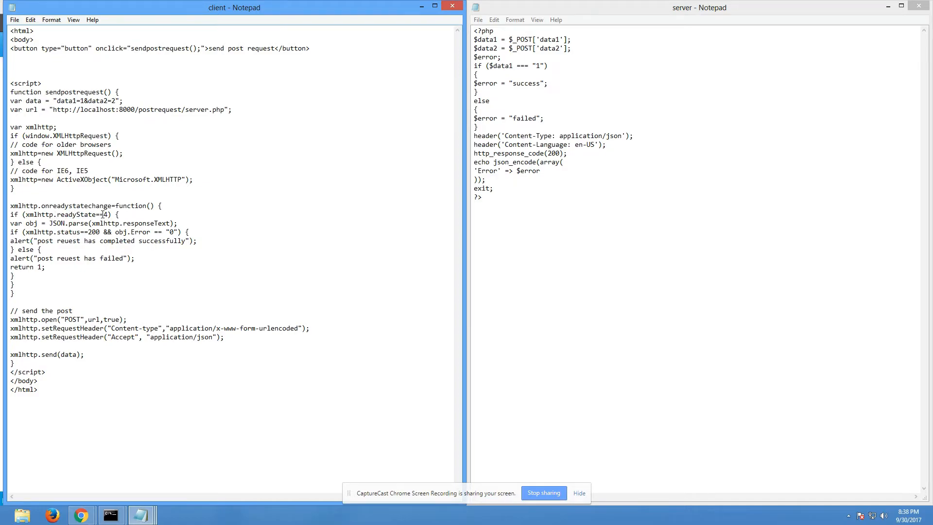
pyautogui.doubleClick(104, 214)
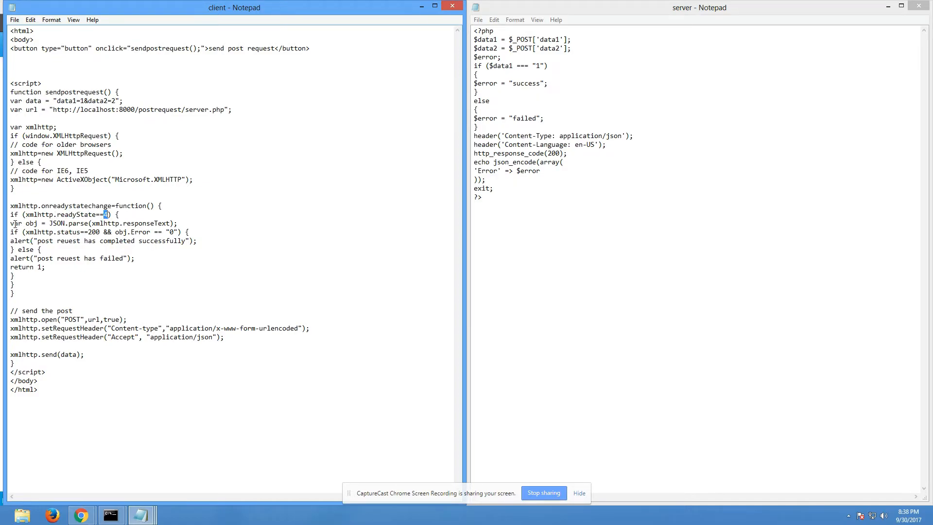
pyautogui.moveTo(9, 223); pyautogui.dragTo(47, 223)
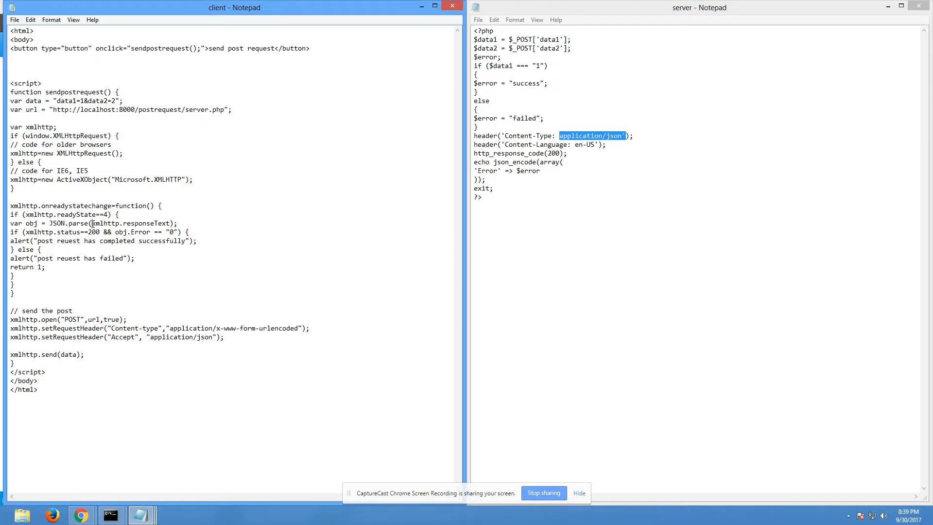
pyautogui.doubleClick(128, 223)
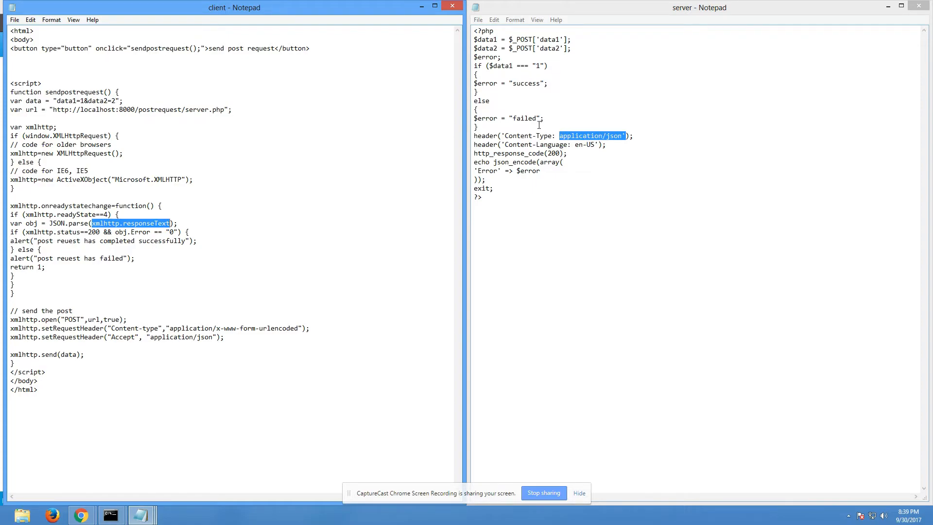
pyautogui.moveTo(518, 102)
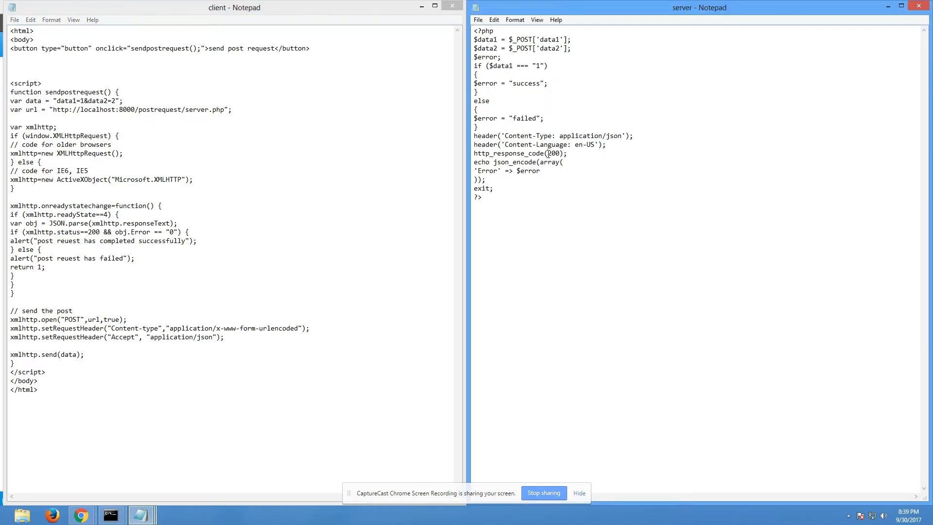
# Remove '&& obj.Error == "0"' so the client checks only xmlhttp.status==200.
pyautogui.doubleClick(552, 153)
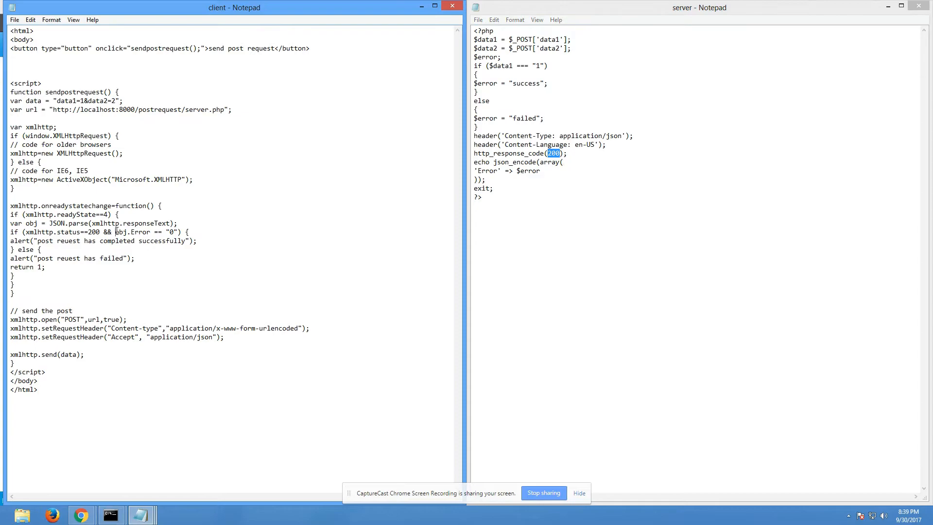
pyautogui.moveTo(115, 232); pyautogui.dragTo(181, 232)
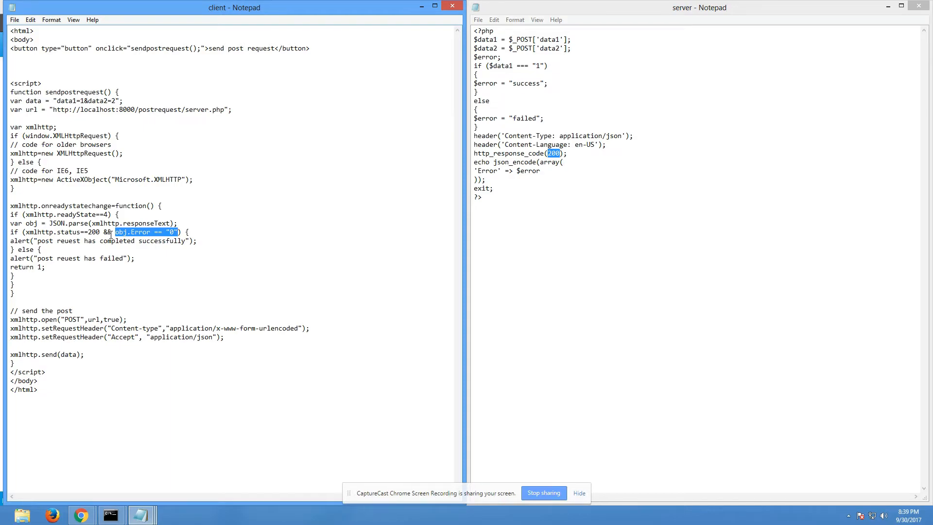
pyautogui.press('Delete')
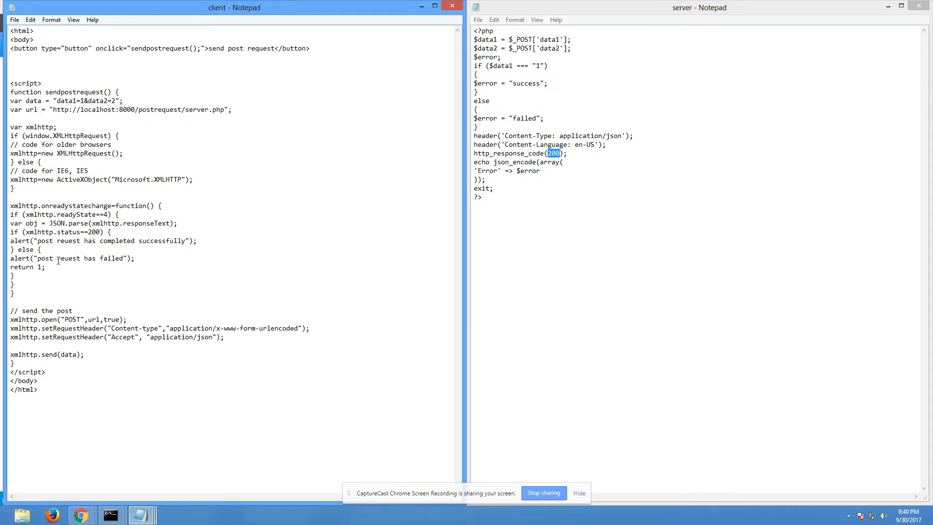
pyautogui.moveTo(10, 258); pyautogui.dragTo(125, 259)
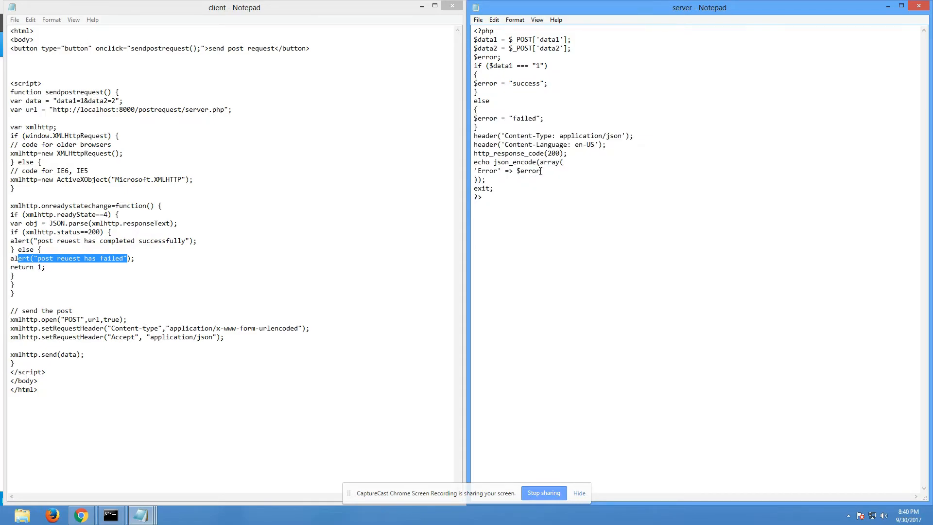
pyautogui.rightClick(528, 173)
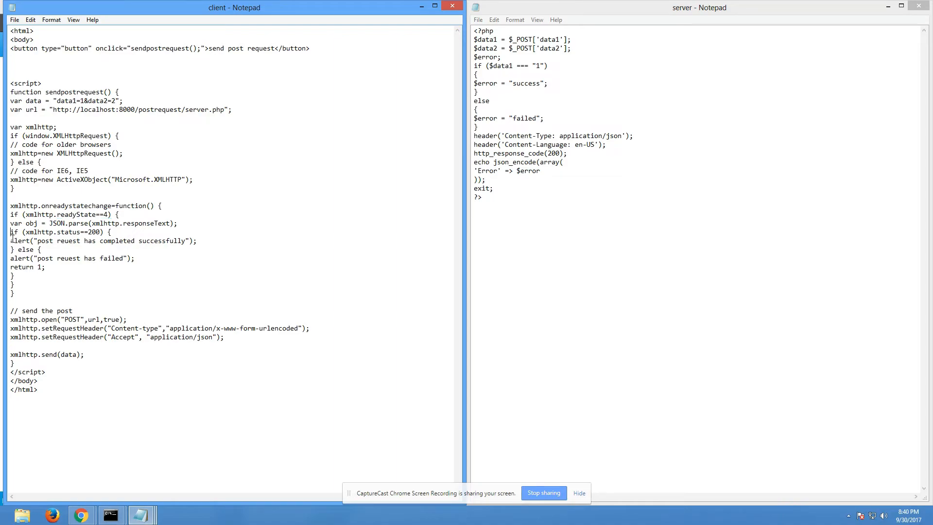
# Replace the status if/else in the client handler with a single success alert line.
pyautogui.rightClick(101, 240)
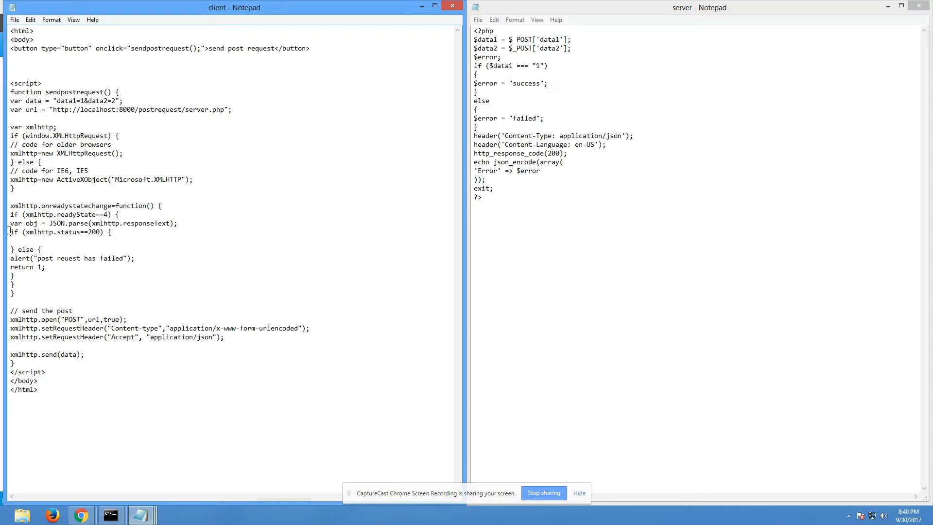
pyautogui.moveTo(9, 232); pyautogui.dragTo(56, 268)
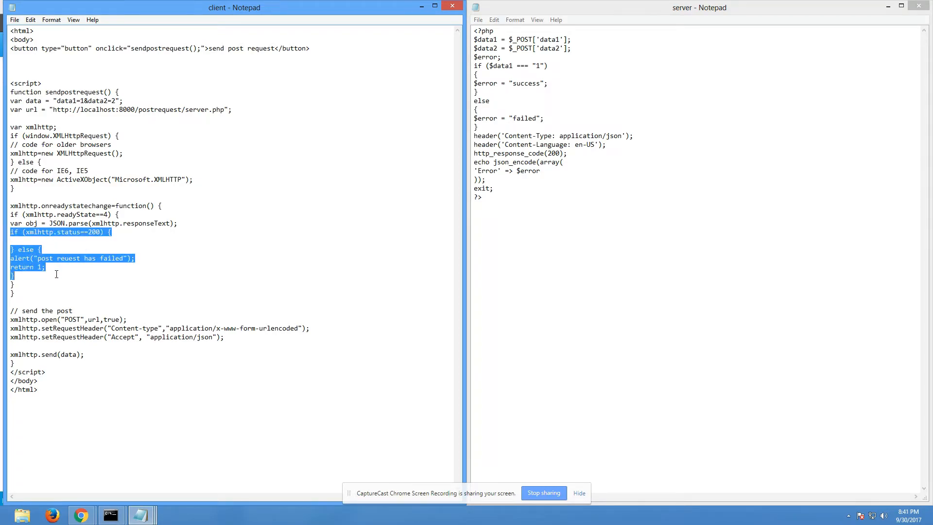
pyautogui.press('Delete')
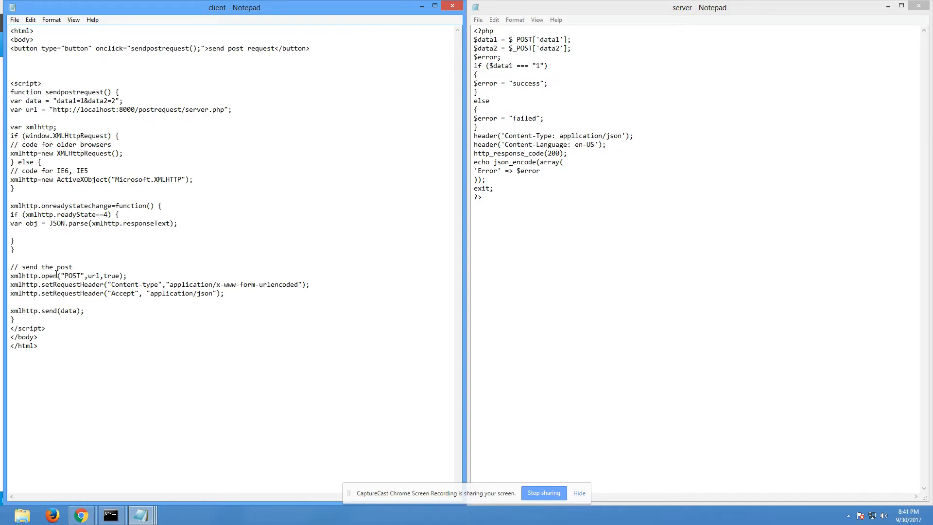
pyautogui.write('alert("post reuest has completed successfully");')
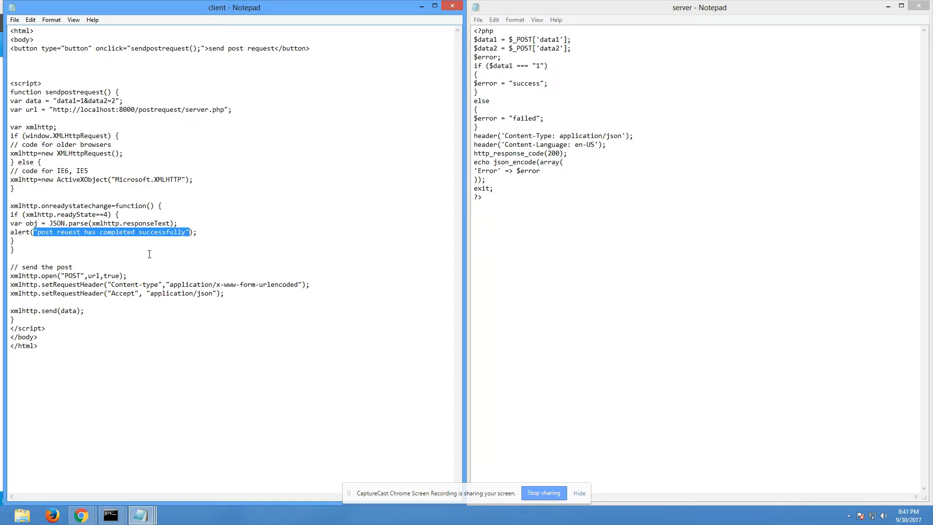
pyautogui.write('o')
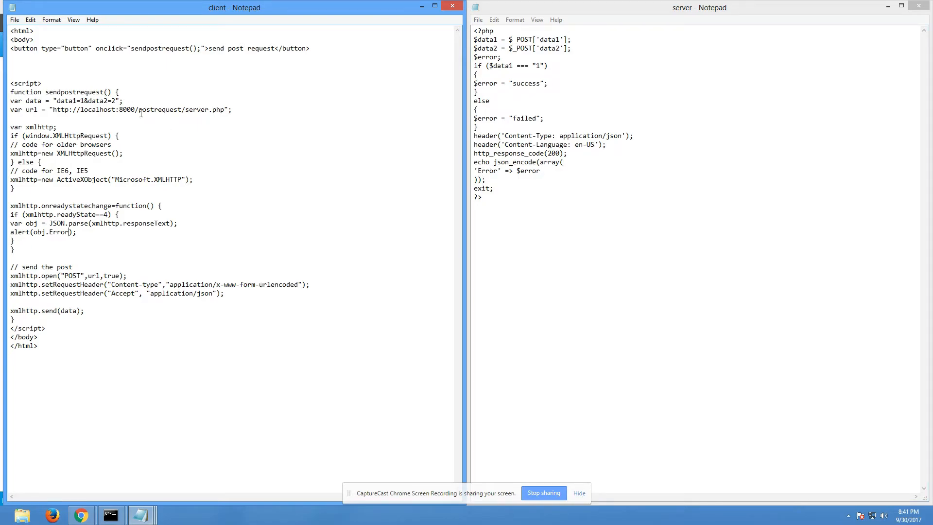
# Highlight the Error key in the server's JSON output for reference.
pyautogui.doubleClick(486, 171)
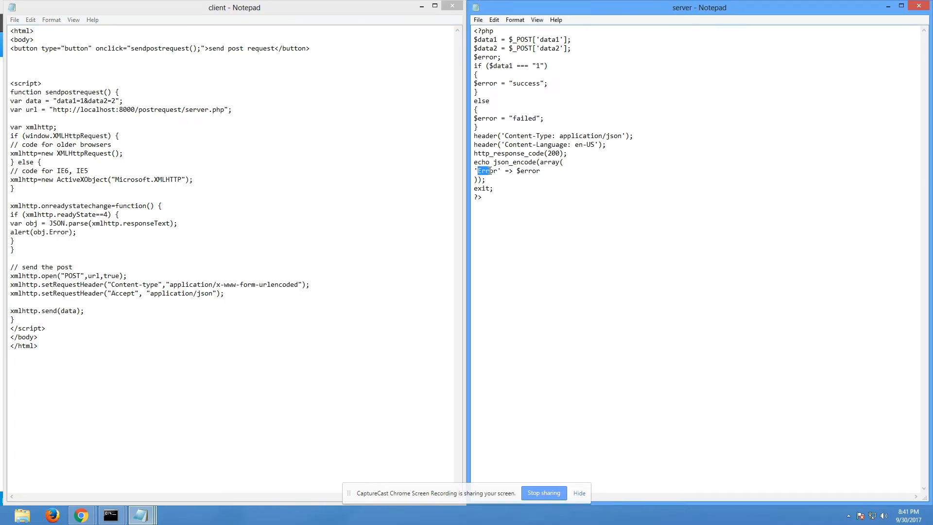
pyautogui.doubleClick(487, 171)
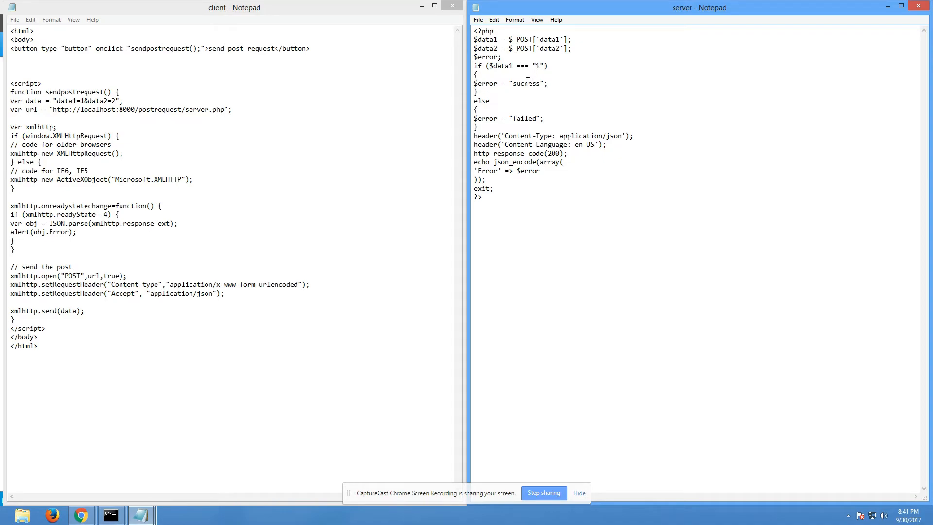
pyautogui.moveTo(524, 119)
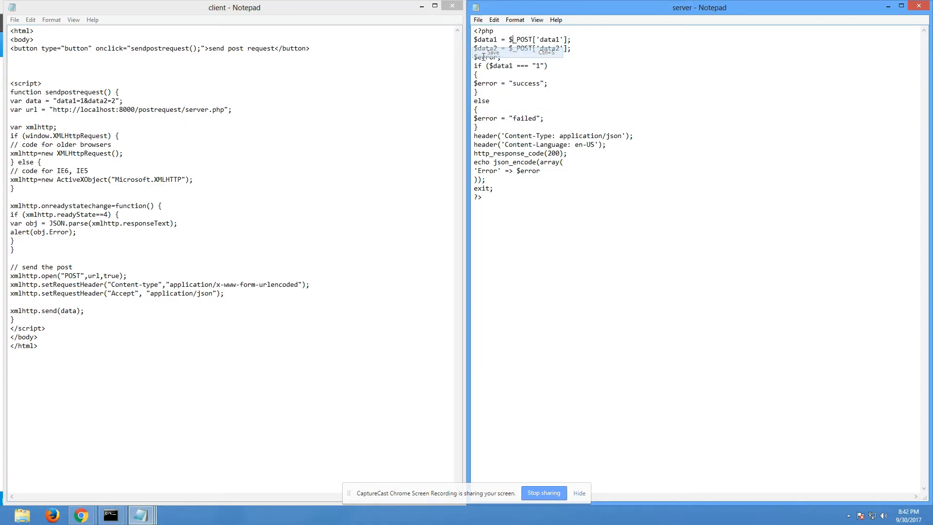
# Send the post request from the client page and dismiss the 'success' alert.
pyautogui.click(14, 20)
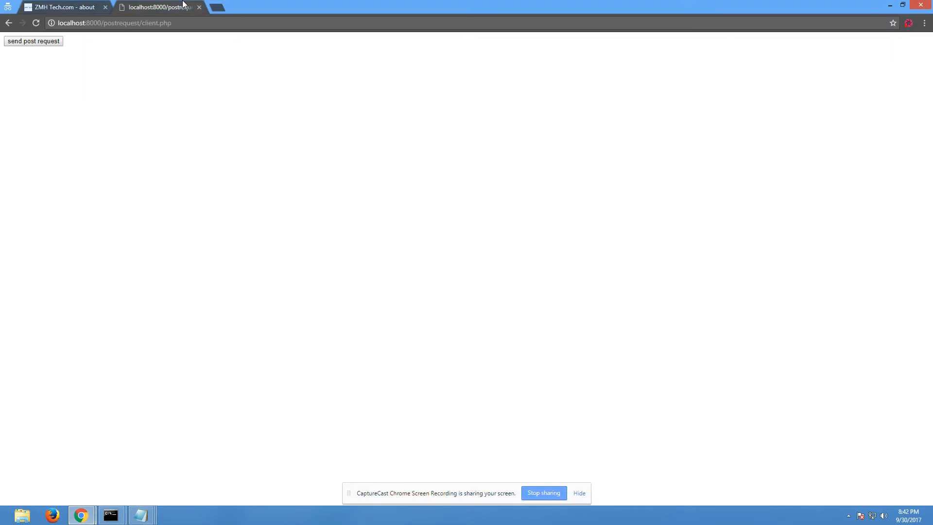
pyautogui.moveTo(138, 65)
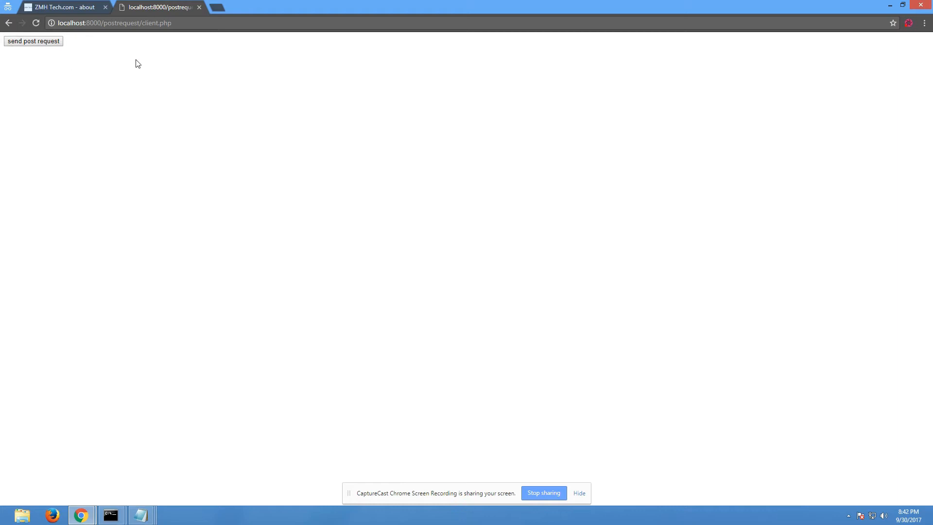
pyautogui.moveTo(50, 111)
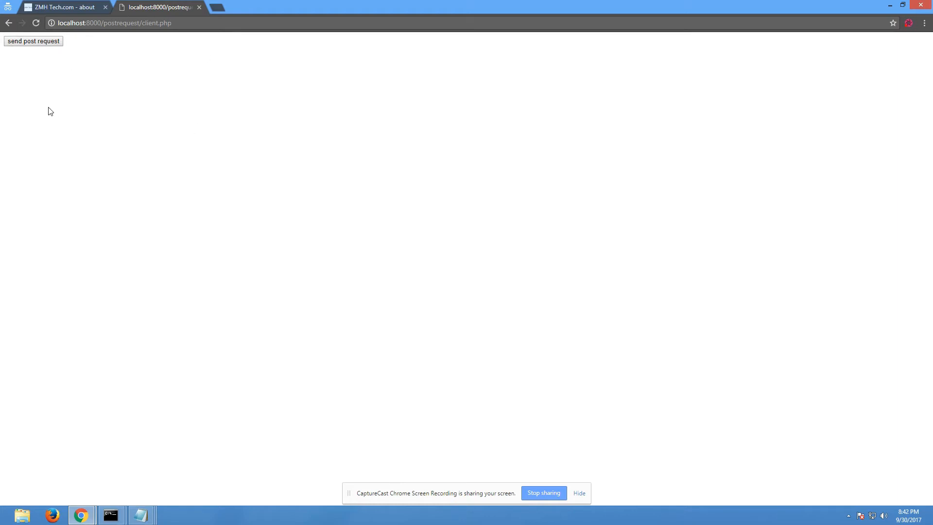
pyautogui.click(33, 41)
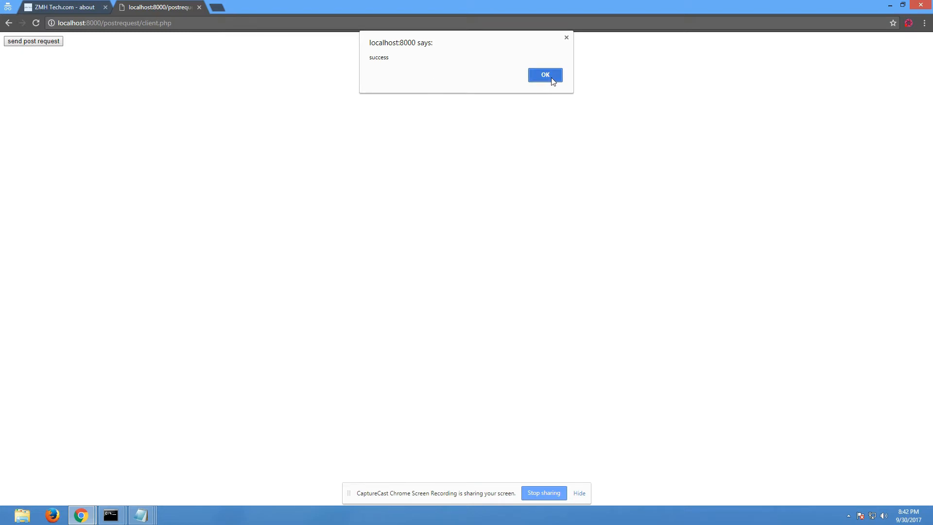
pyautogui.click(545, 75)
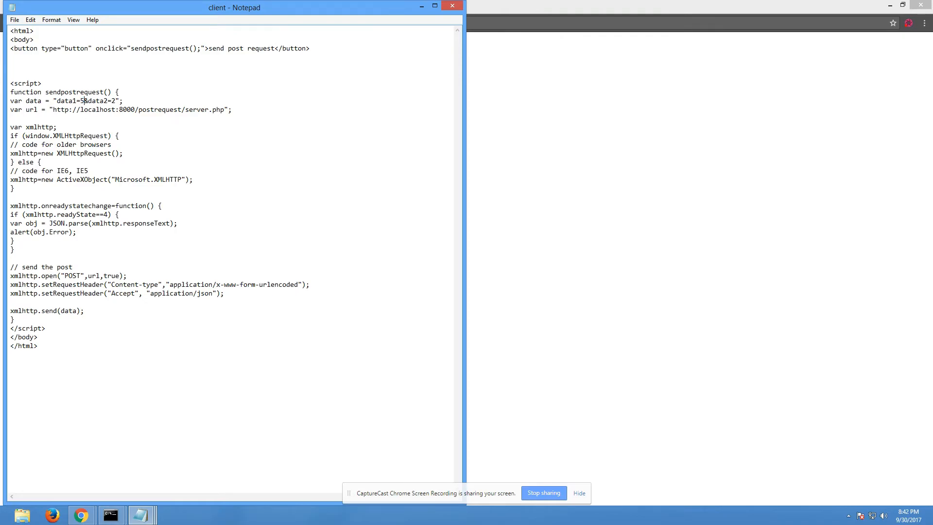
# Resend the request with data1 as 5 and dismiss the 'failed' alert.
pyautogui.click(15, 20)
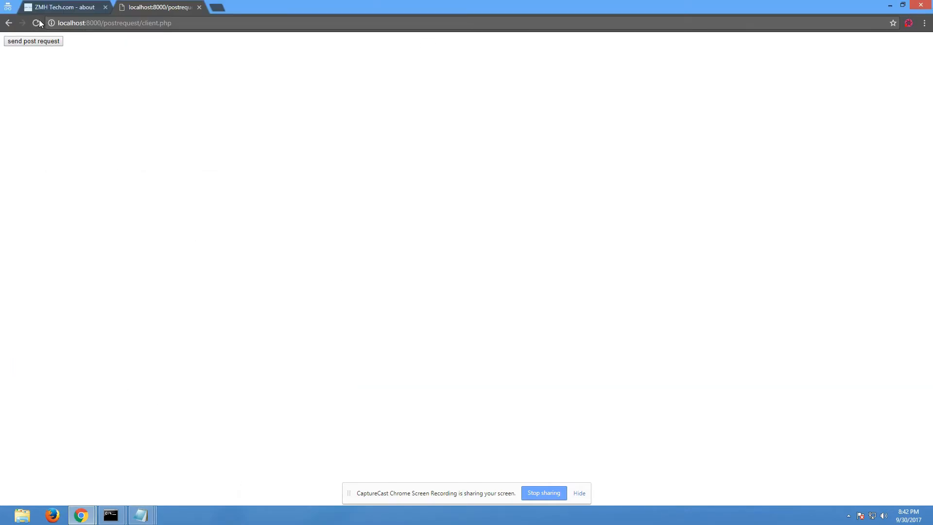
pyautogui.click(33, 41)
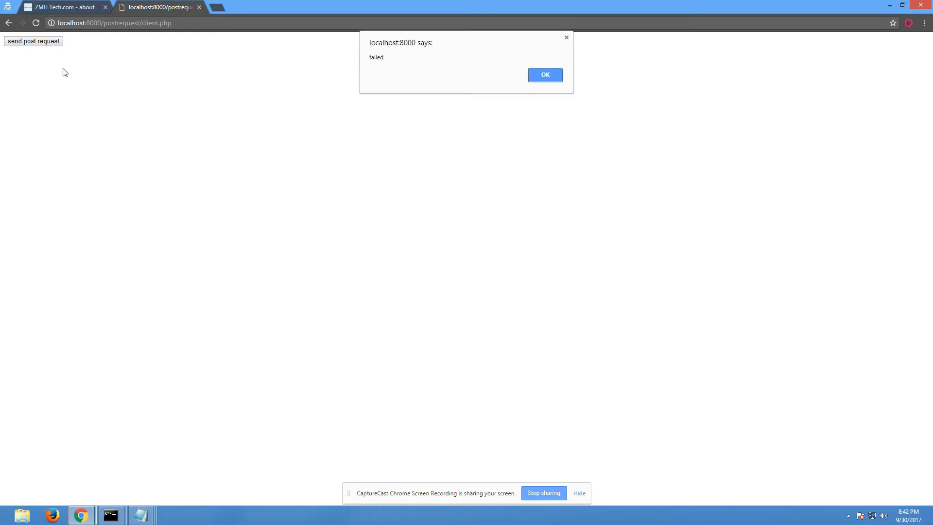
pyautogui.click(544, 75)
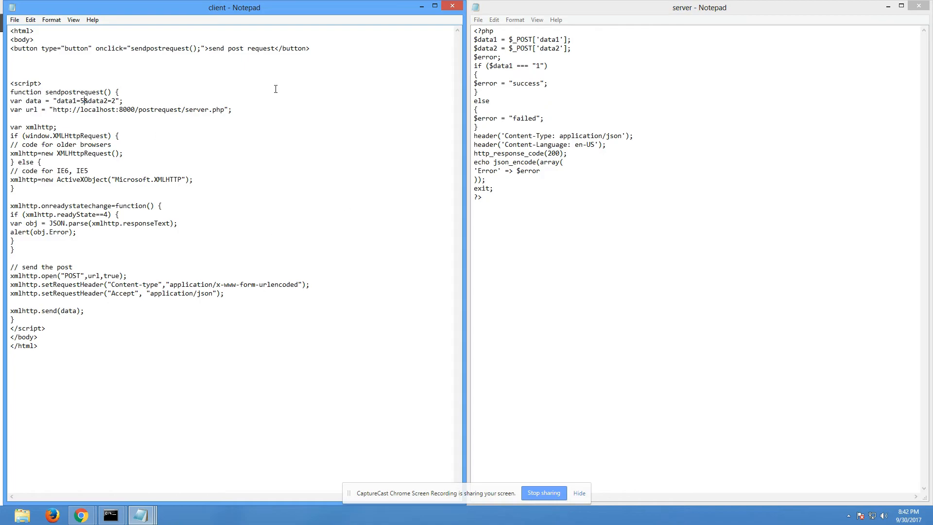
pyautogui.moveTo(285, 184)
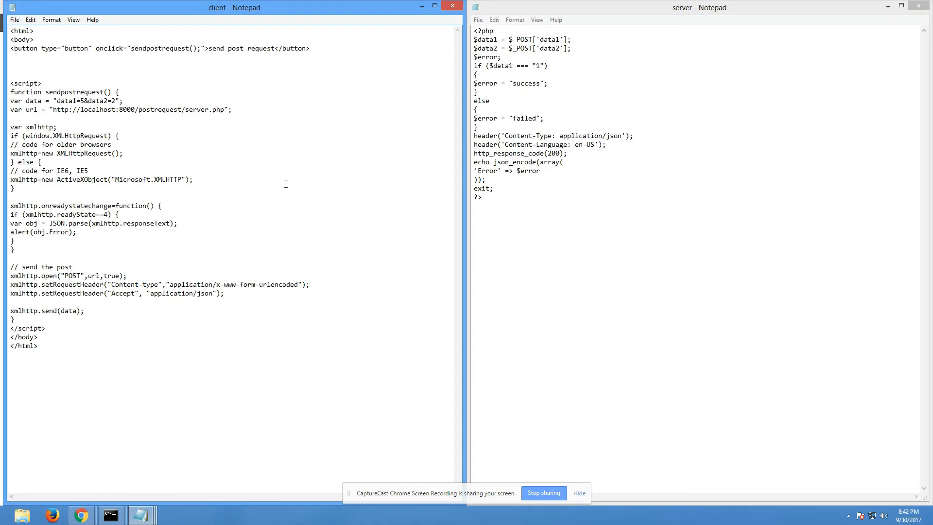
pyautogui.moveTo(246, 310)
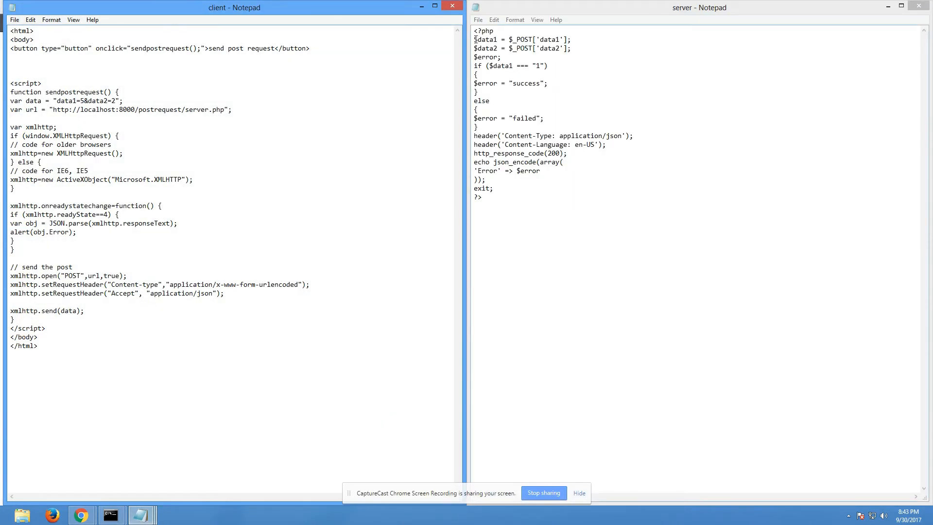
# Delete the server's $_POST if/else block and JSON Content-Type header.
pyautogui.moveTo(474, 39); pyautogui.dragTo(570, 49)
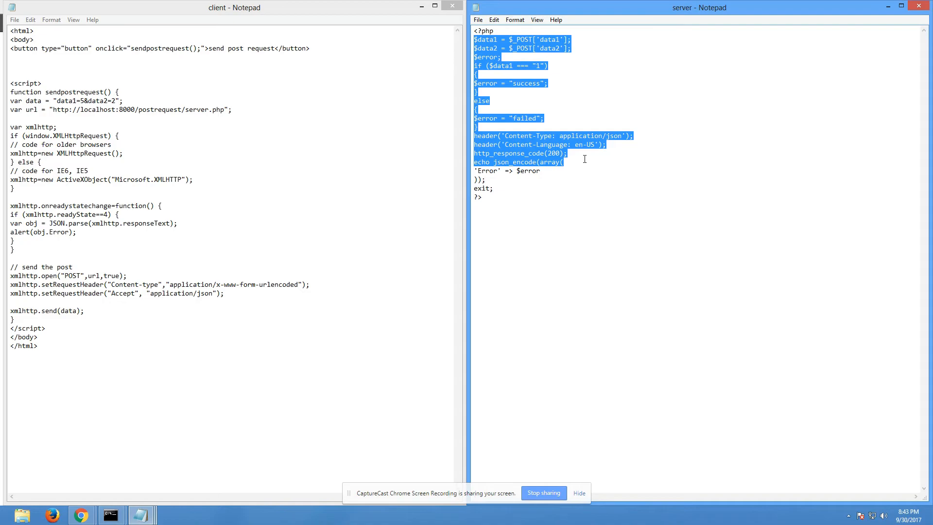
pyautogui.click(635, 136)
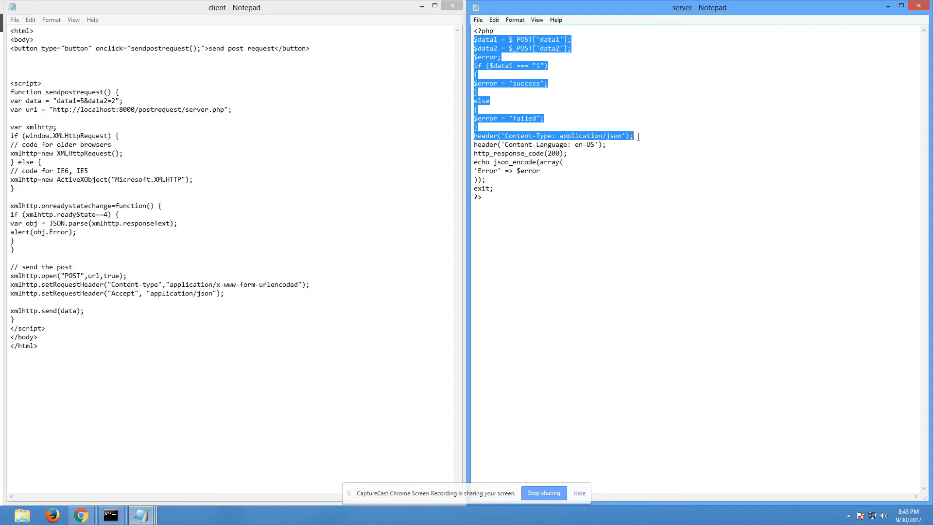
pyautogui.rightClick(631, 137)
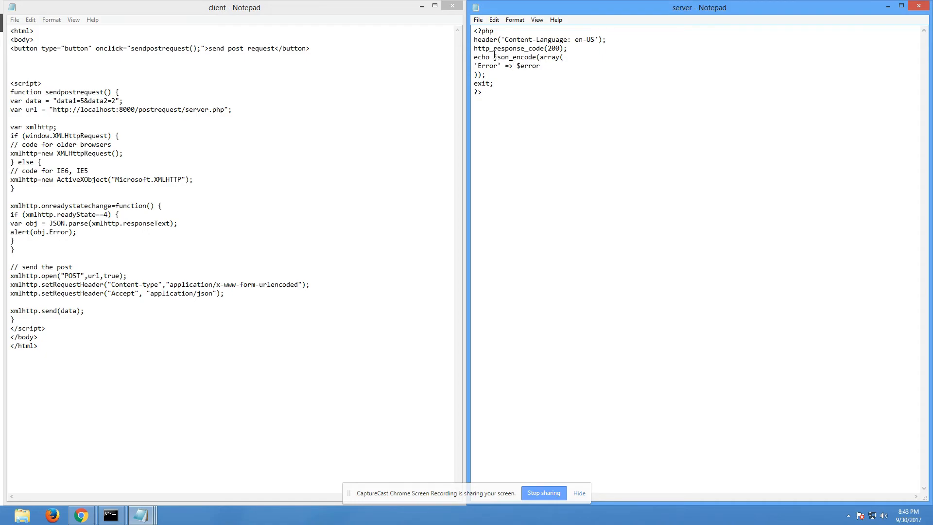
# Replace the json_encode response with a plain echo "data";.
pyautogui.moveTo(493, 56); pyautogui.dragTo(485, 74)
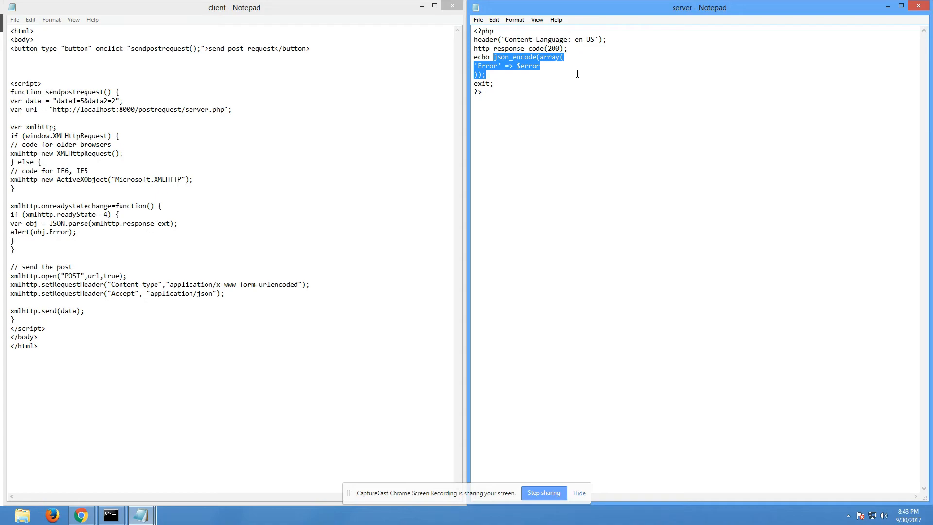
pyautogui.write('"dat')
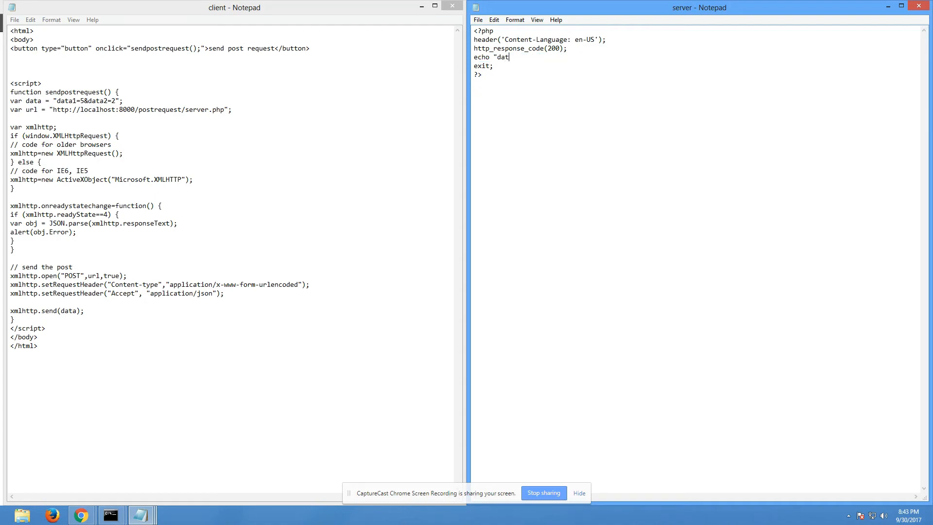
pyautogui.write('a";')
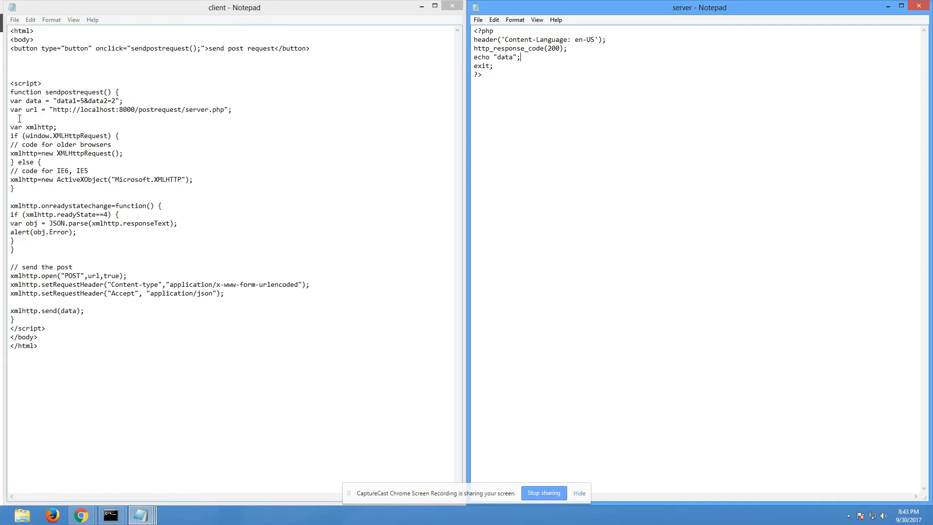
pyautogui.doubleClick(71, 275)
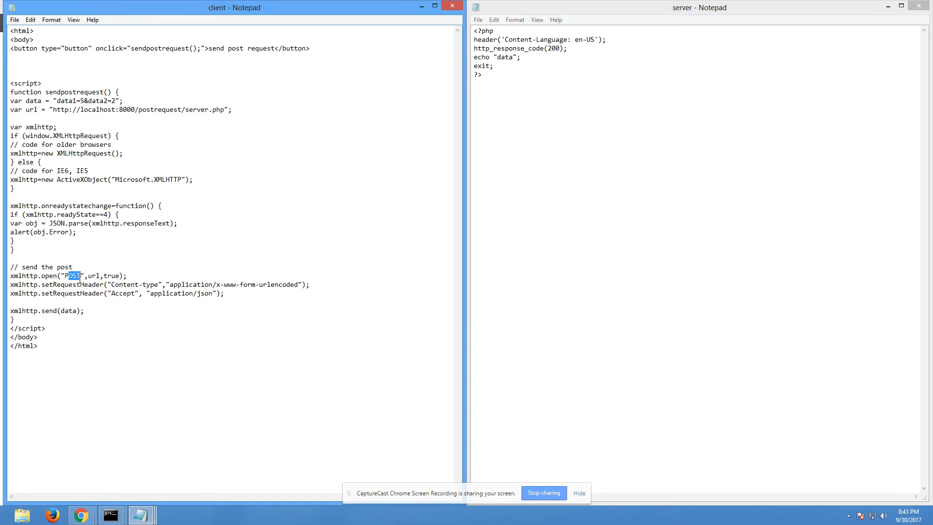
pyautogui.press('Delete')
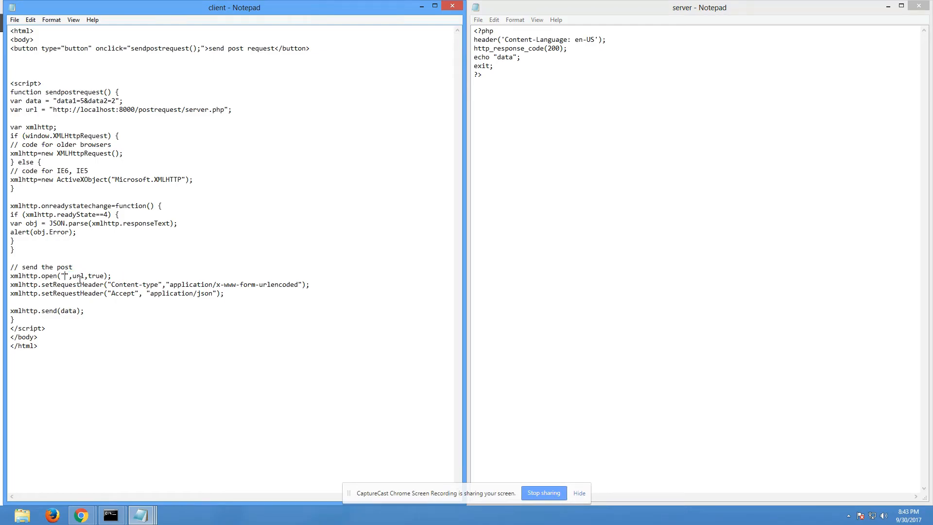
pyautogui.write('G')
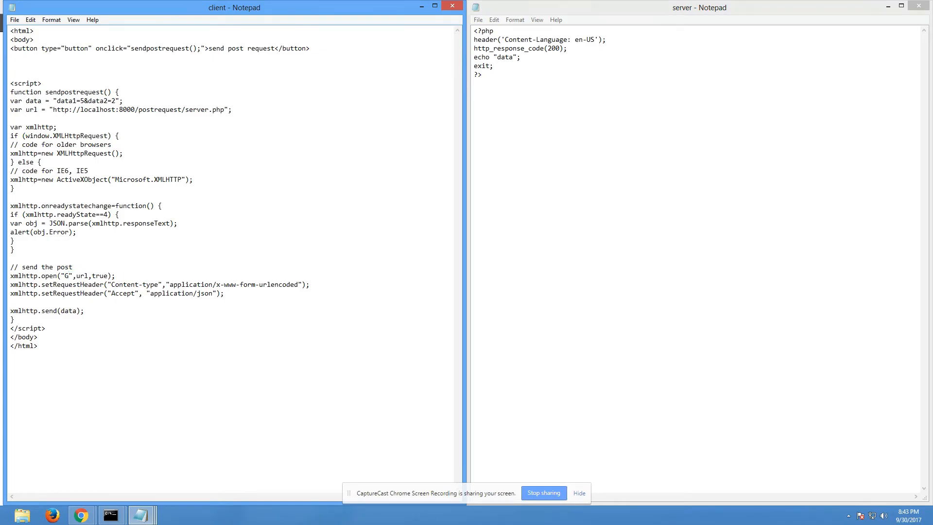
pyautogui.write('ET')
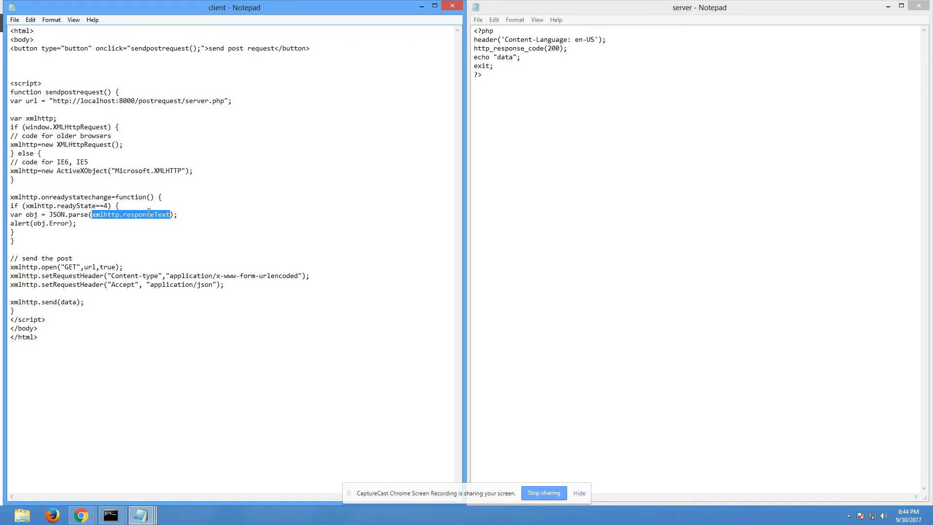
pyautogui.press('Delete')
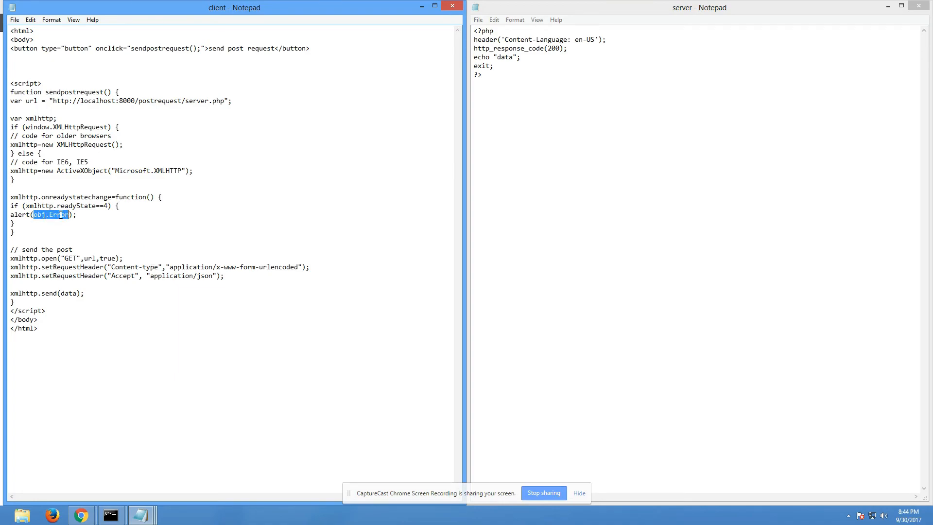
pyautogui.write('xmlhttp.responseText')
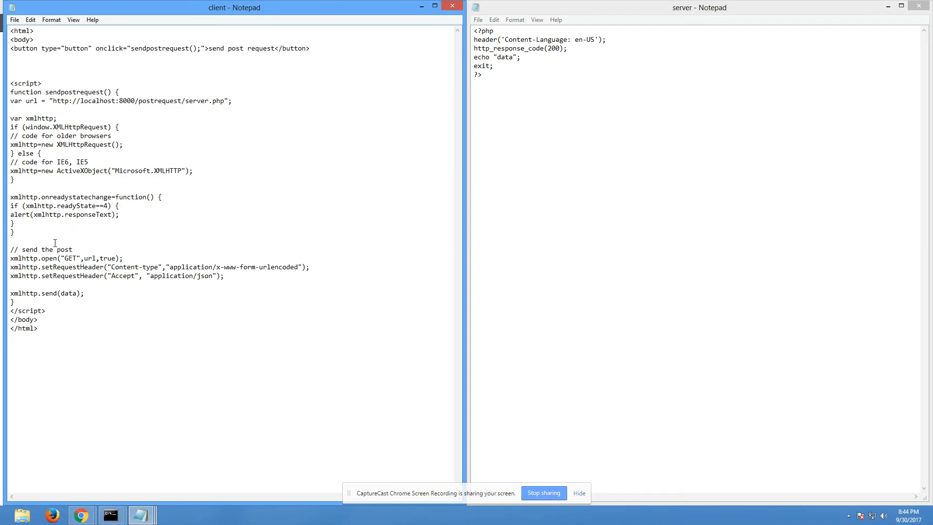
pyautogui.moveTo(116, 280)
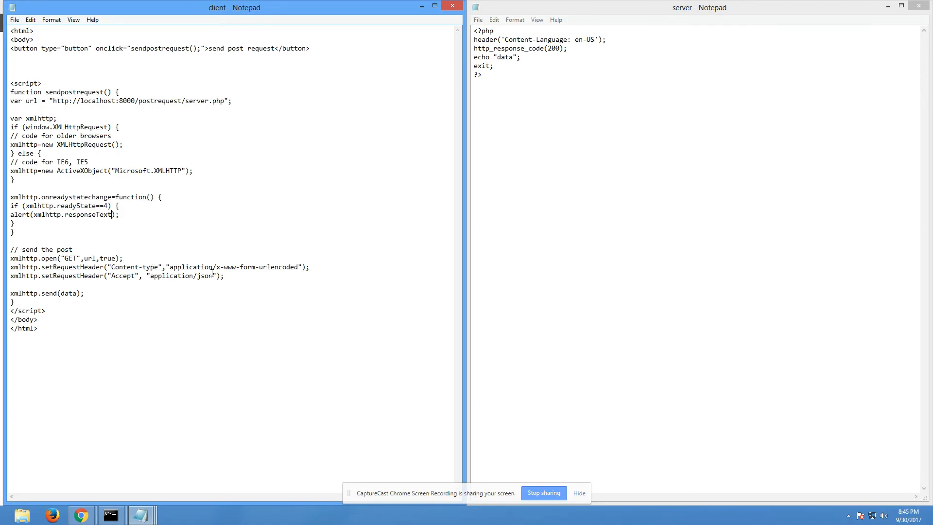
pyautogui.moveTo(168, 284)
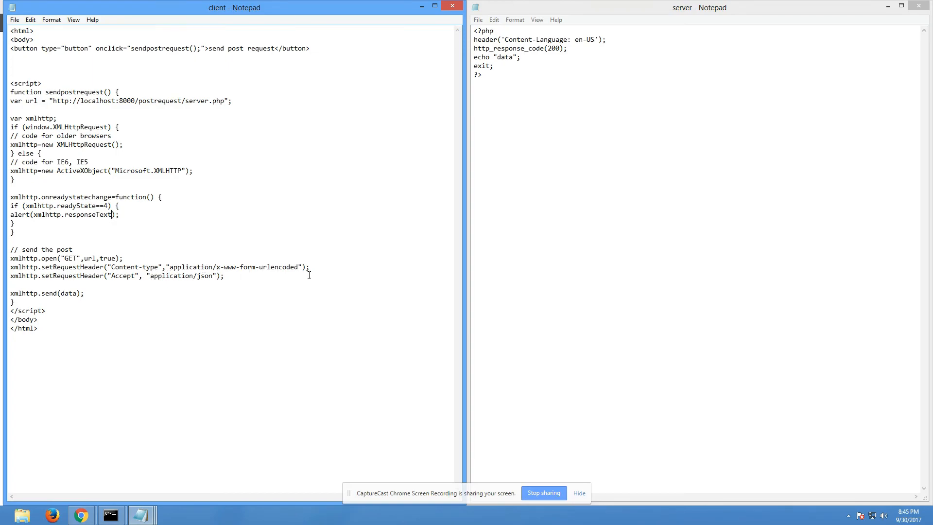
# Remove the Accept setRequestHeader line from the client script.
pyautogui.tripleClick(113, 276)
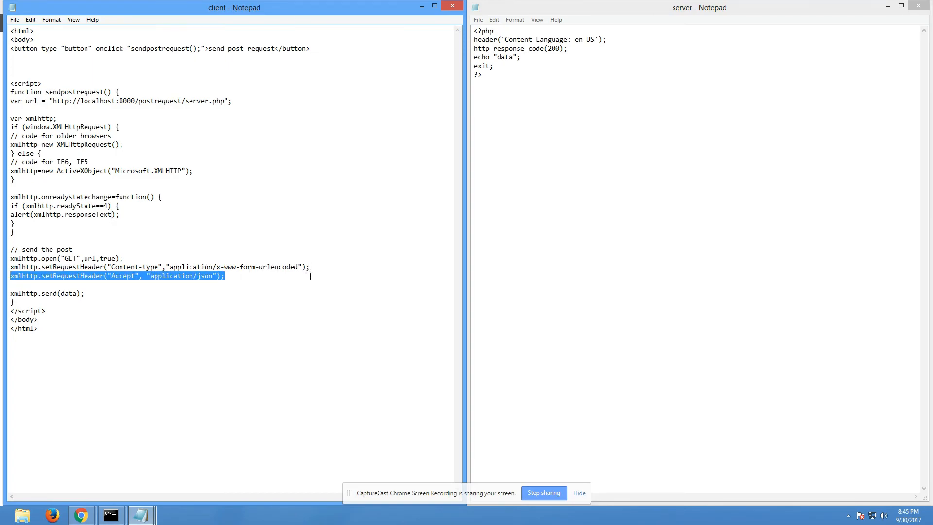
pyautogui.press('Delete')
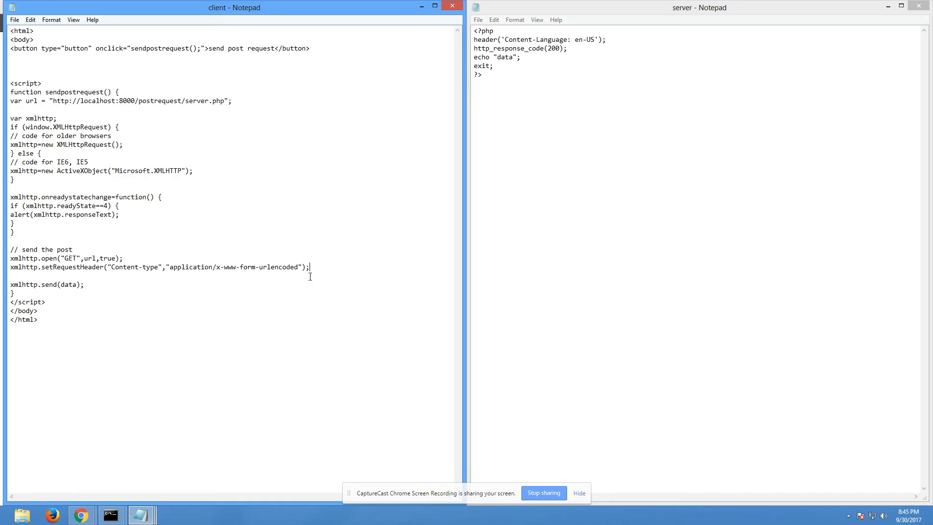
pyautogui.press('Backspace')
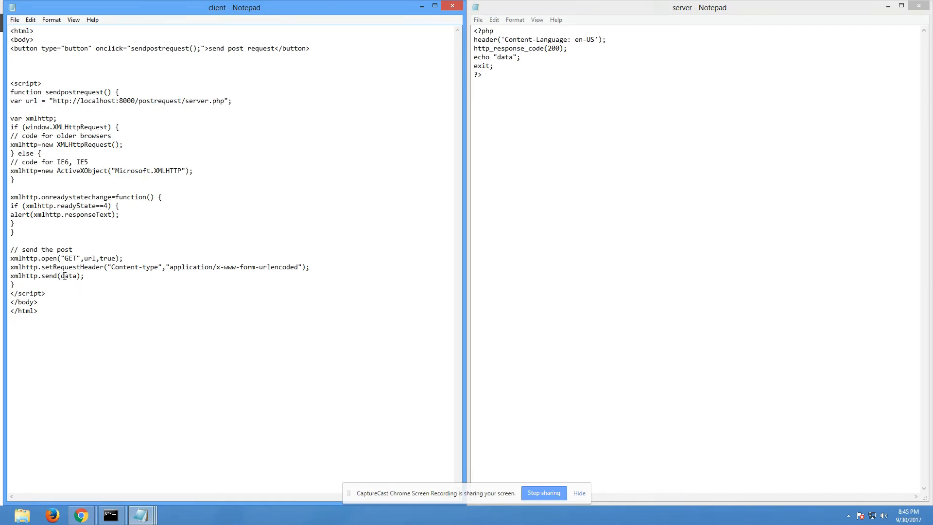
# Make the request call xmlhttp.send("") with an empty string instead of data.
pyautogui.doubleClick(68, 275)
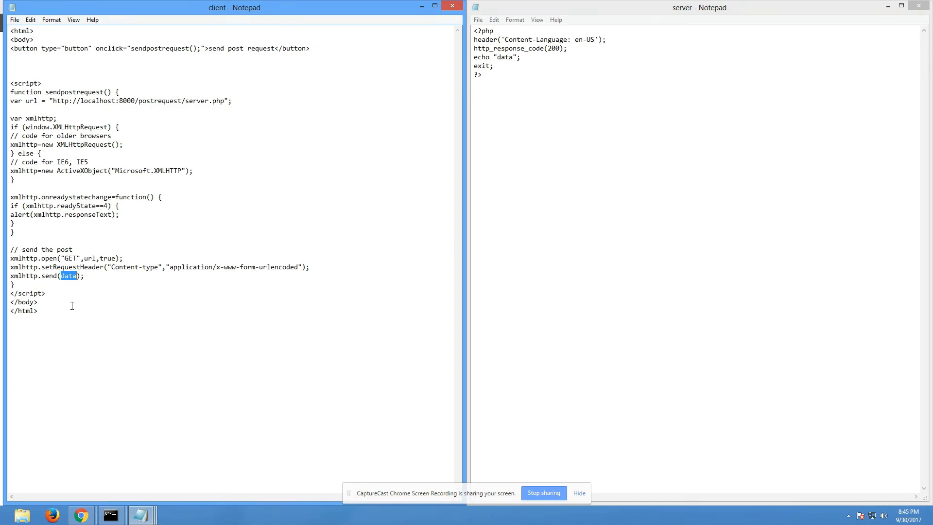
pyautogui.write('null')
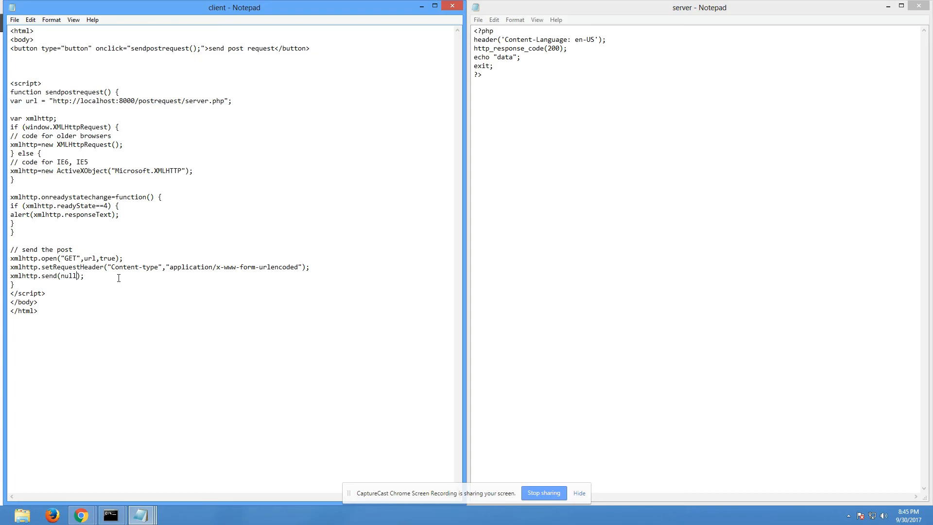
pyautogui.press('Backspace')
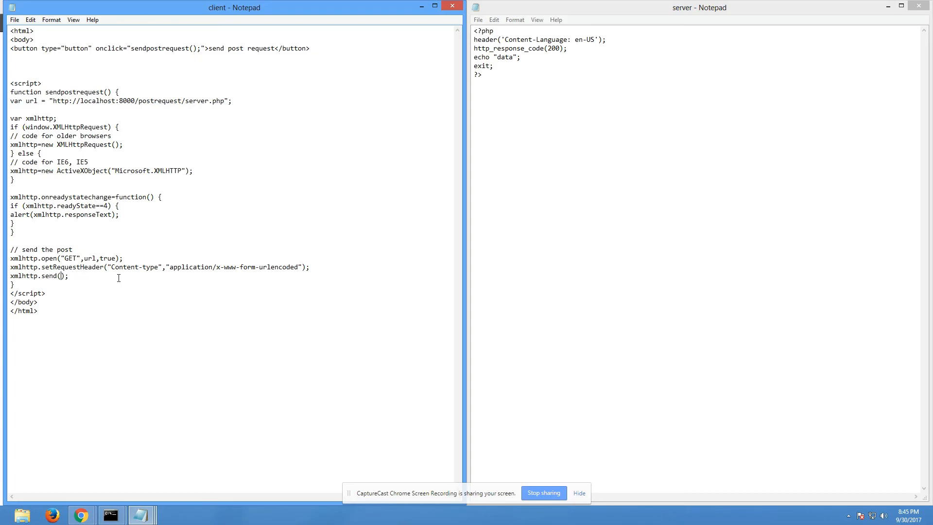
pyautogui.write('""')
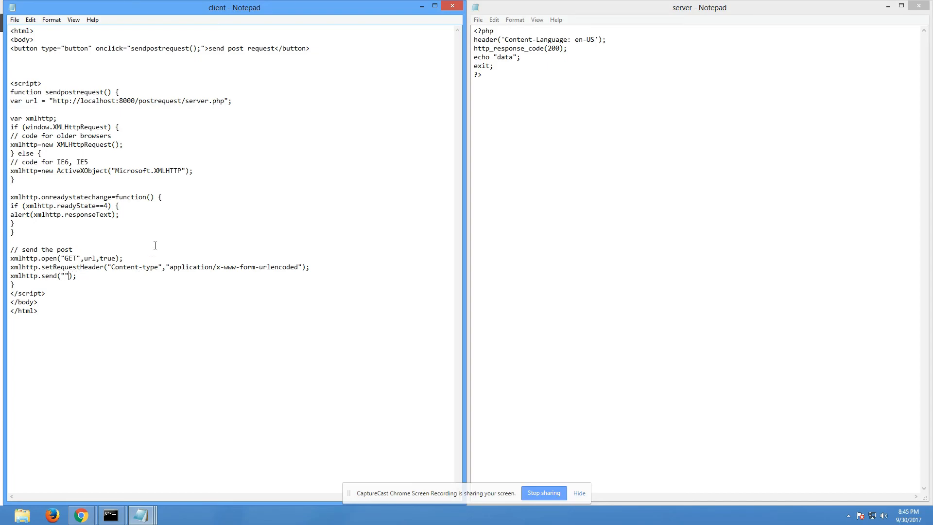
pyautogui.click(30, 19)
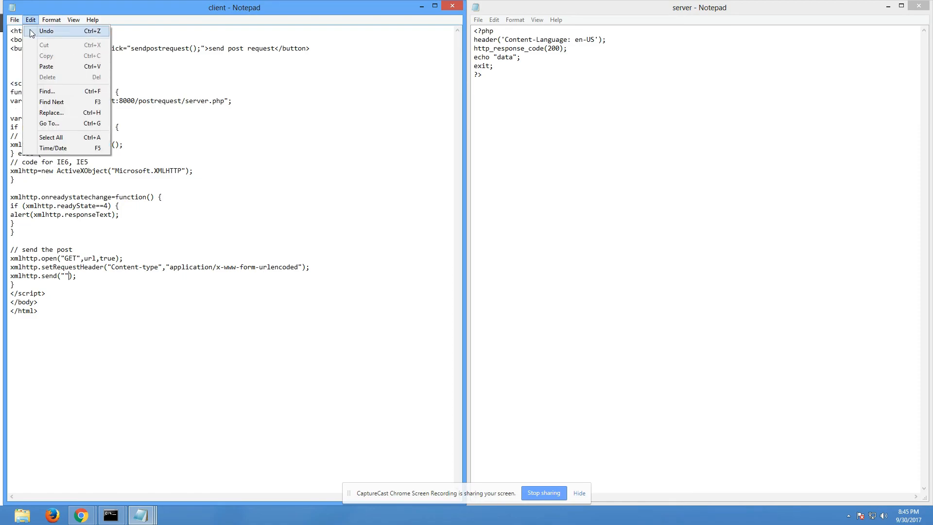
pyautogui.click(15, 19)
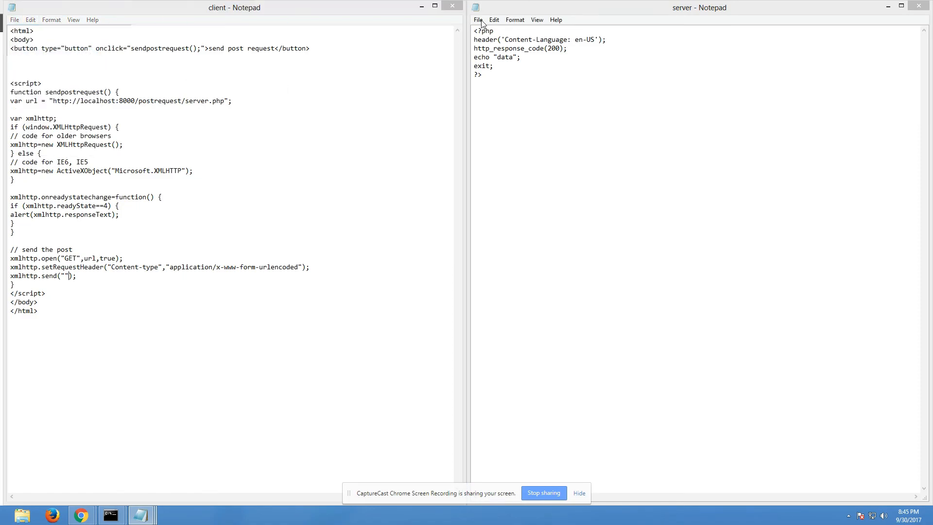
pyautogui.click(699, 7)
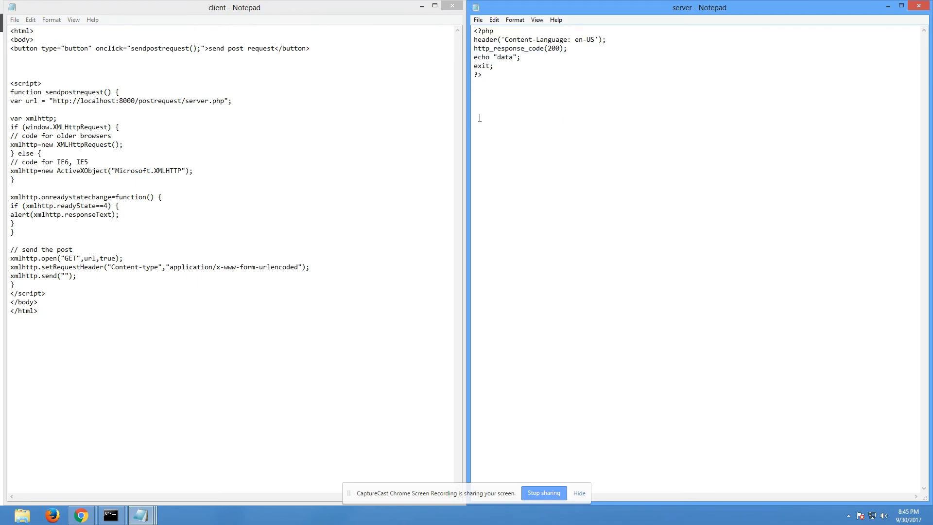
pyautogui.moveTo(261, 417)
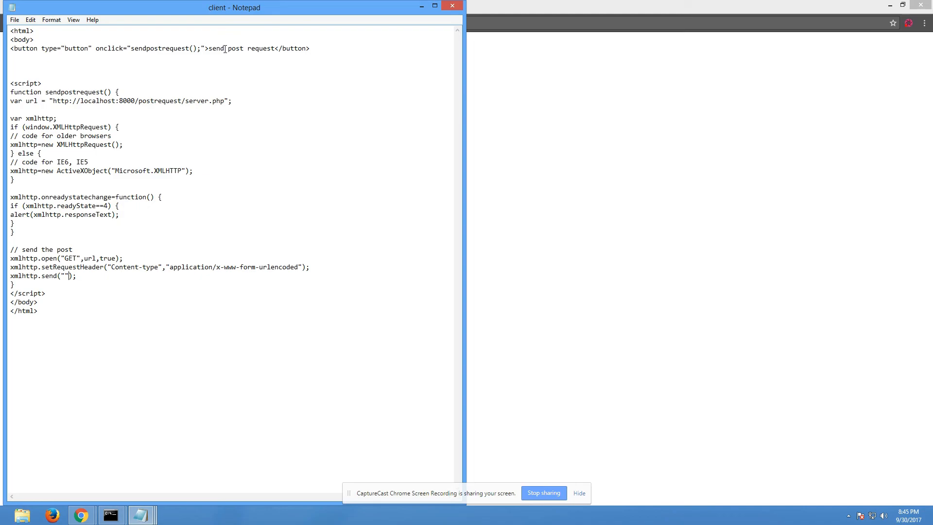
# Relabel the client button 'send get request' and save the file.
pyautogui.doubleClick(234, 49)
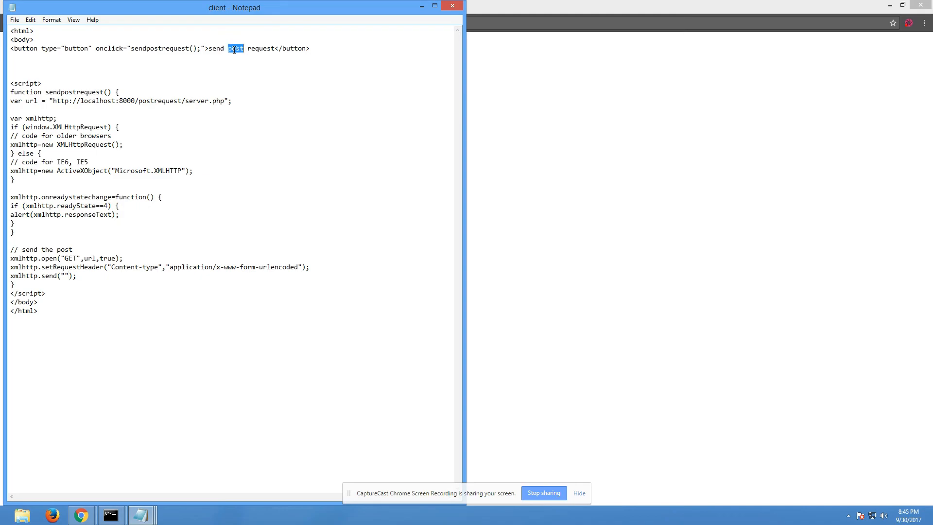
pyautogui.write('get')
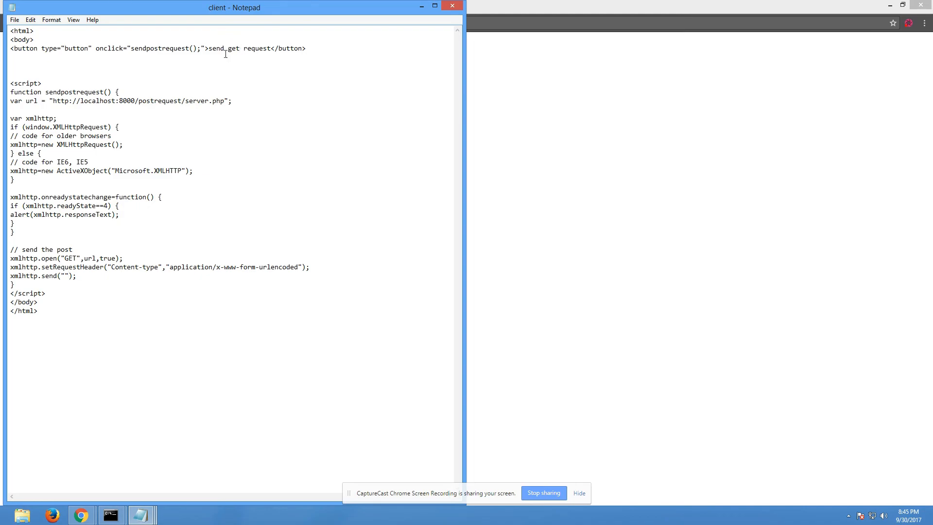
pyautogui.click(14, 20)
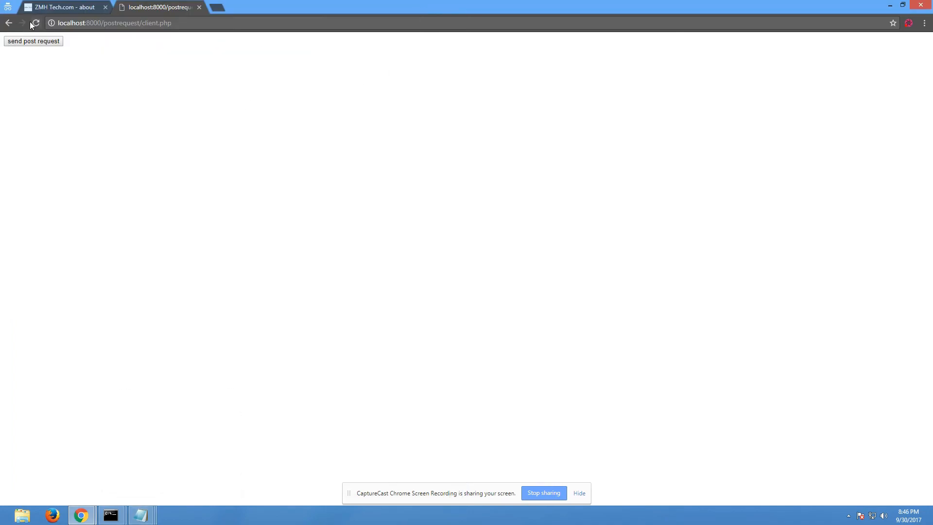
# Reload the client page in Chrome and confirm the alert returns 'data'.
pyautogui.click(34, 41)
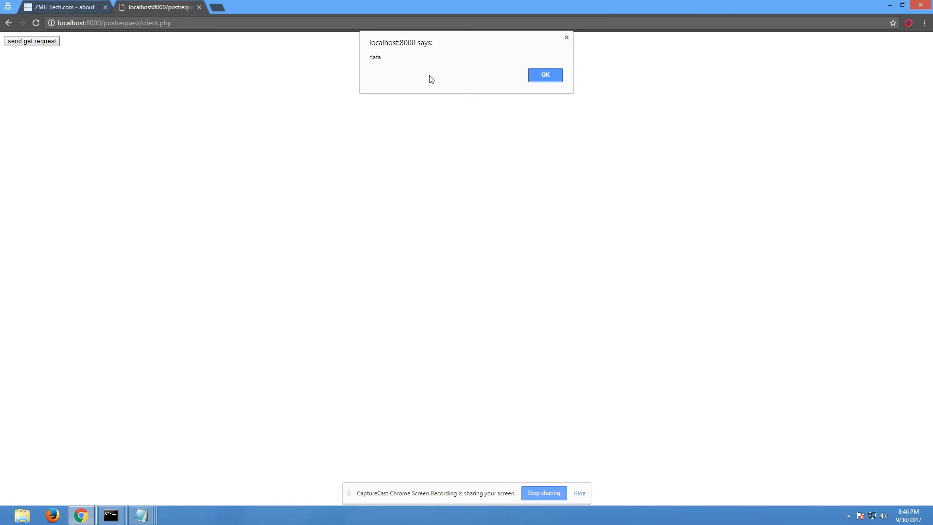
pyautogui.click(544, 74)
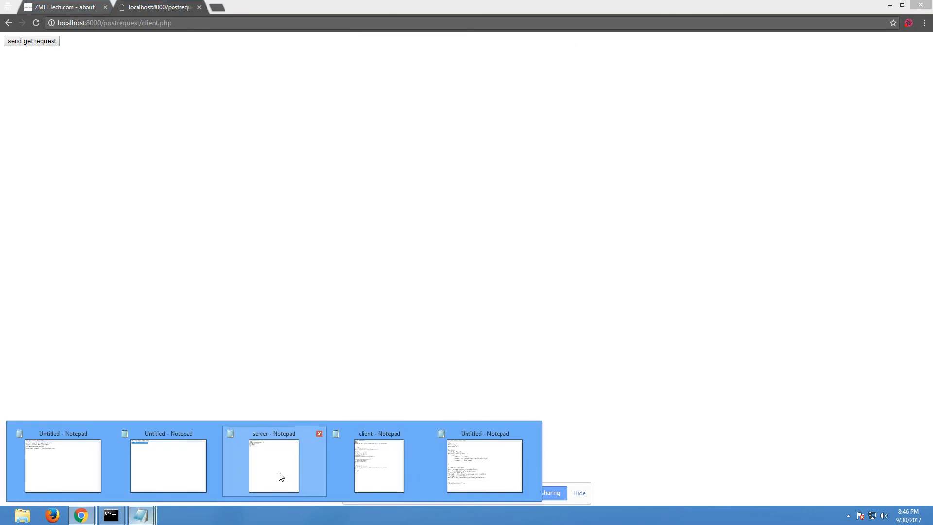
pyautogui.click(380, 465)
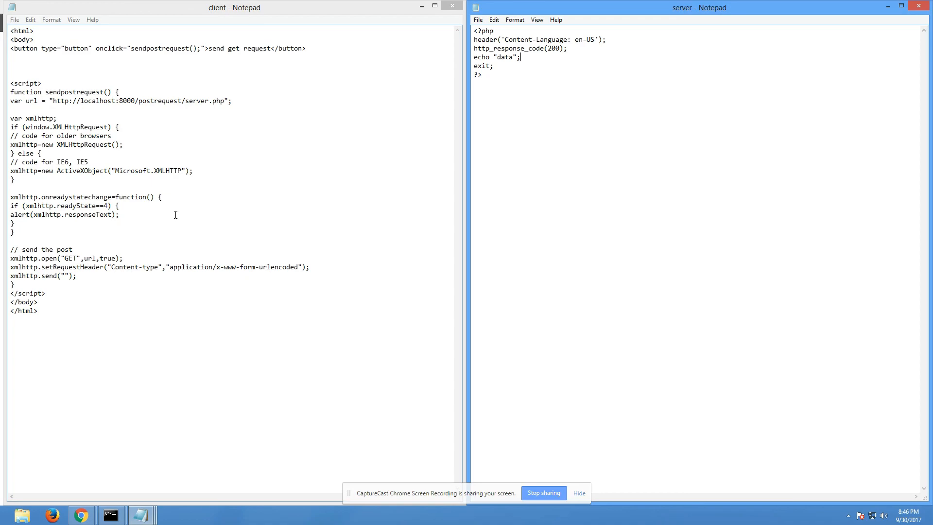
pyautogui.moveTo(149, 185)
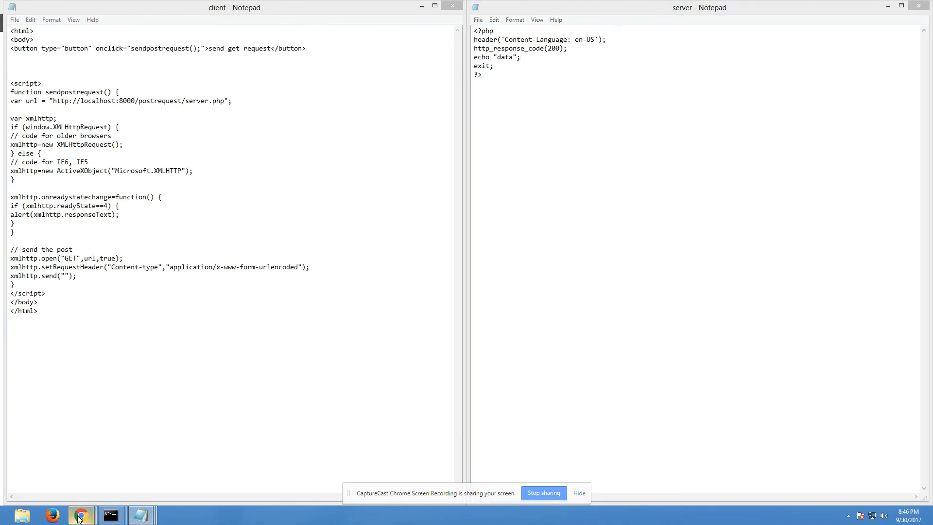
pyautogui.click(81, 515)
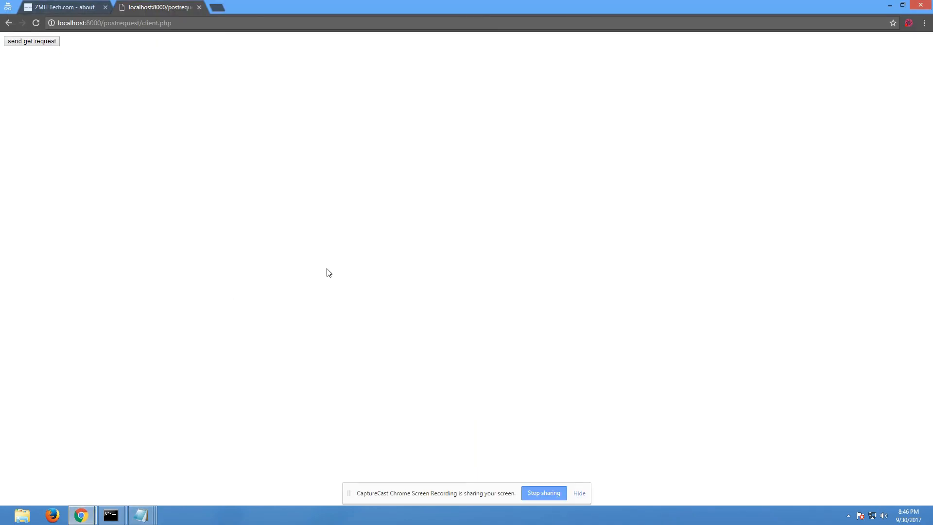